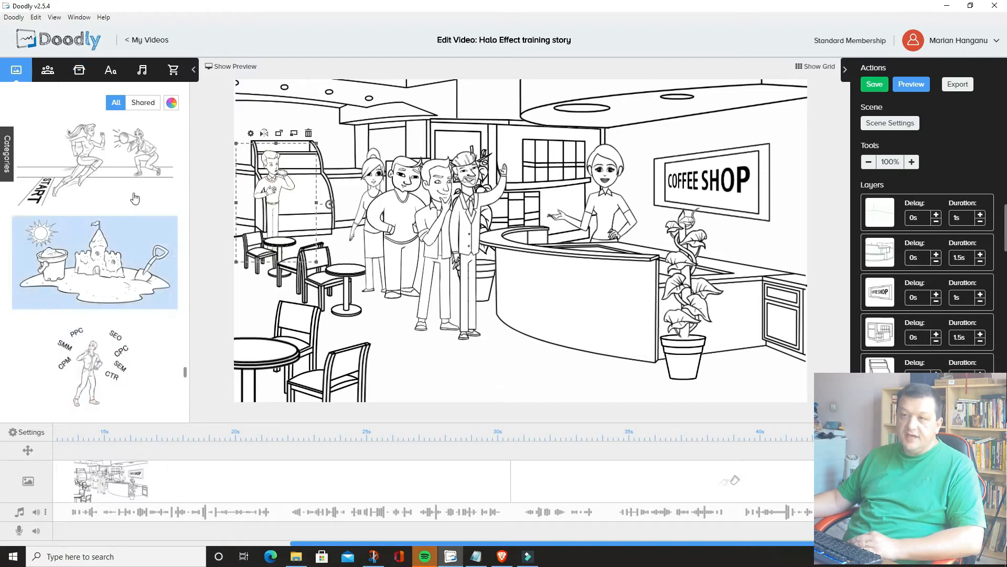
pyautogui.moveTo(16, 71)
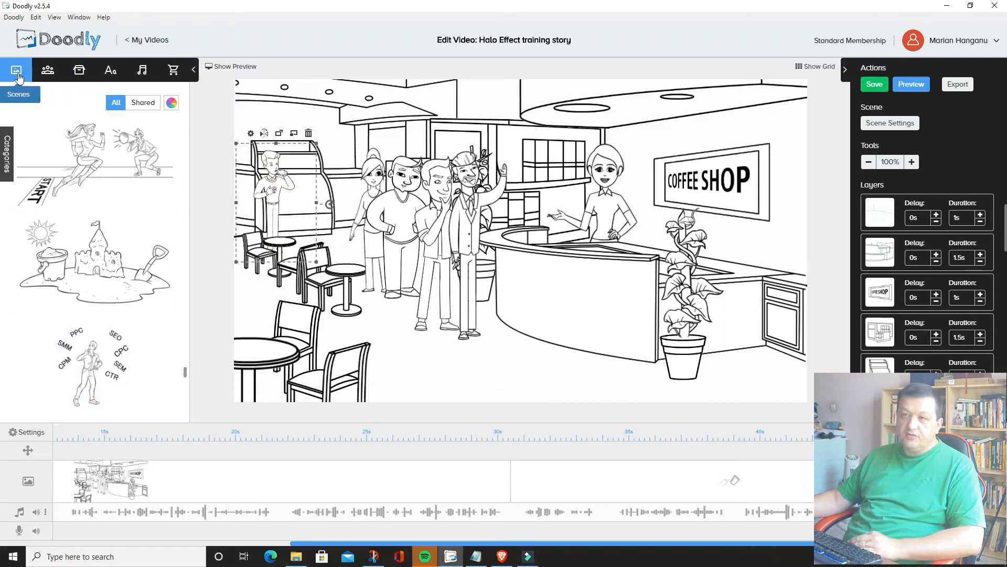
pyautogui.moveTo(47, 70)
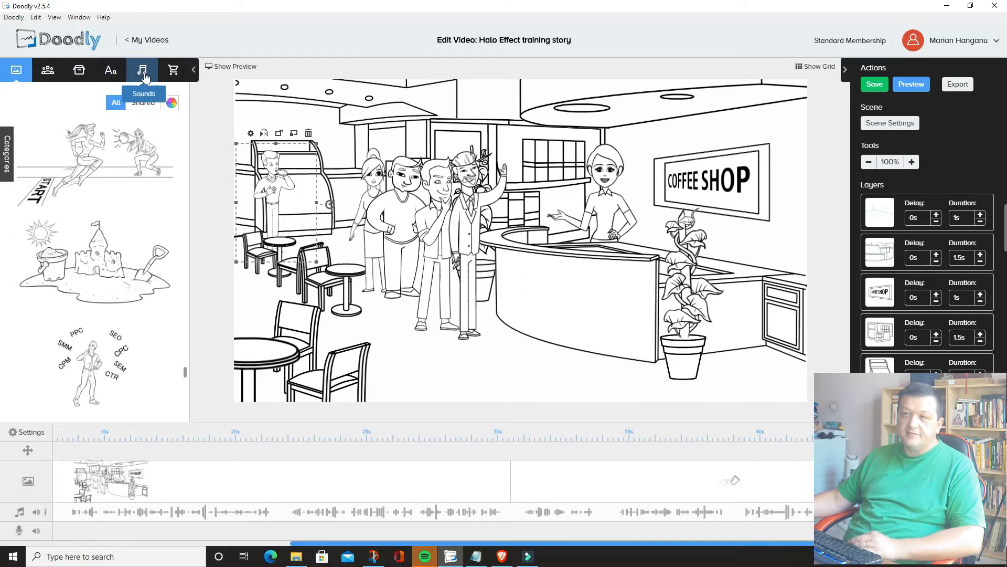
pyautogui.moveTo(172, 70)
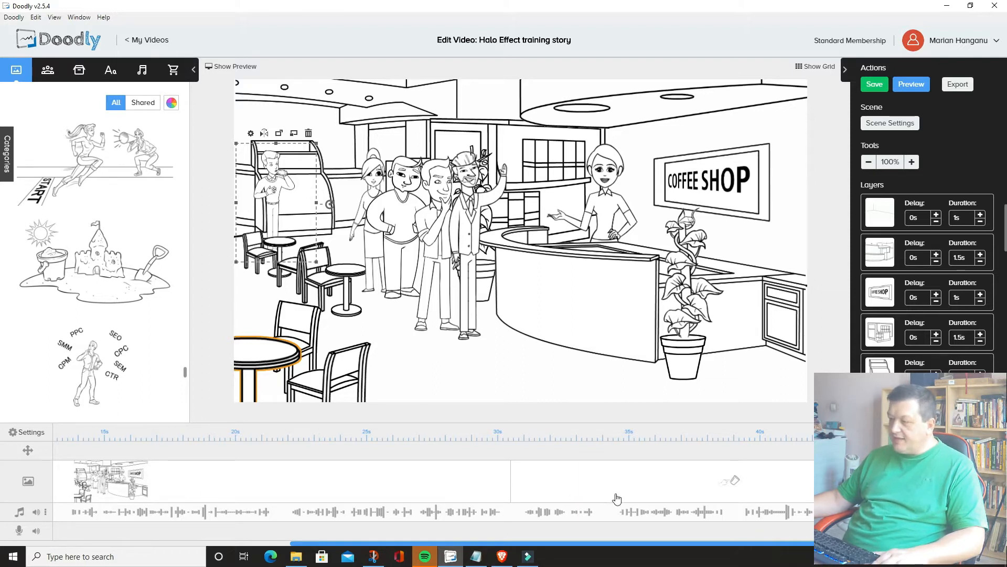
pyautogui.moveTo(202, 485)
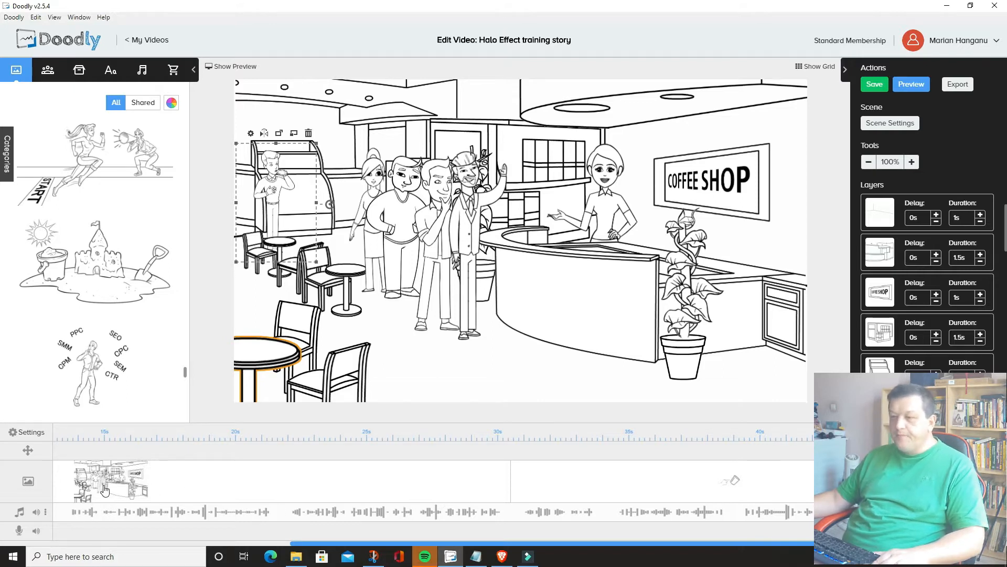
pyautogui.moveTo(208, 525)
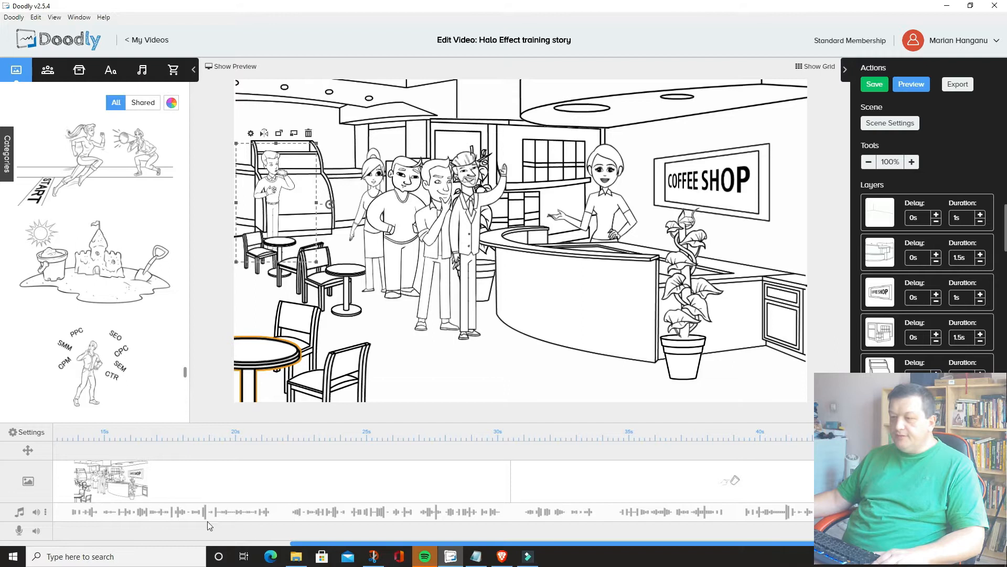
# Show the scene's settings and keep Swipe left chosen in the Exit animation list
pyautogui.click(93, 363)
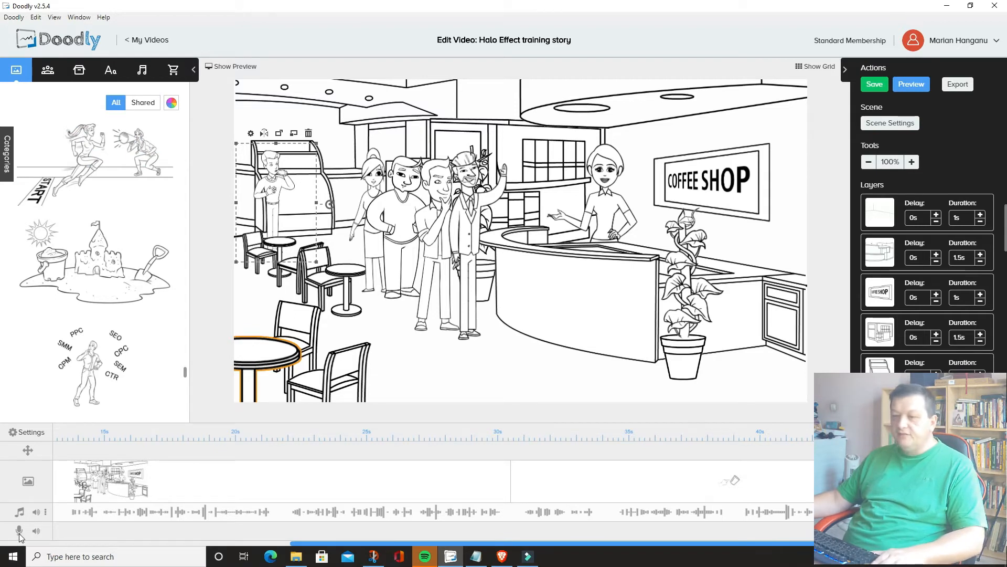
pyautogui.moveTo(140, 539)
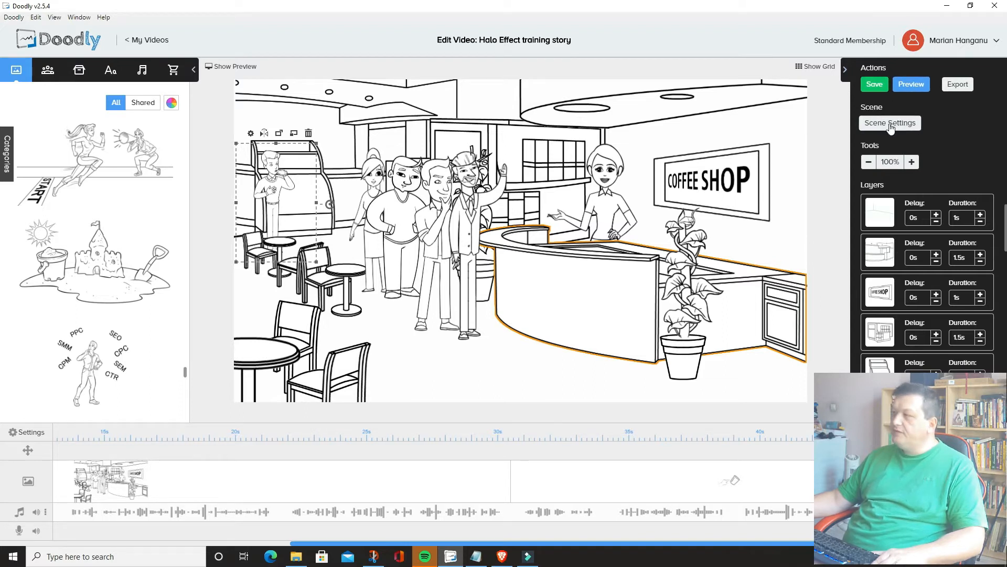
pyautogui.click(889, 123)
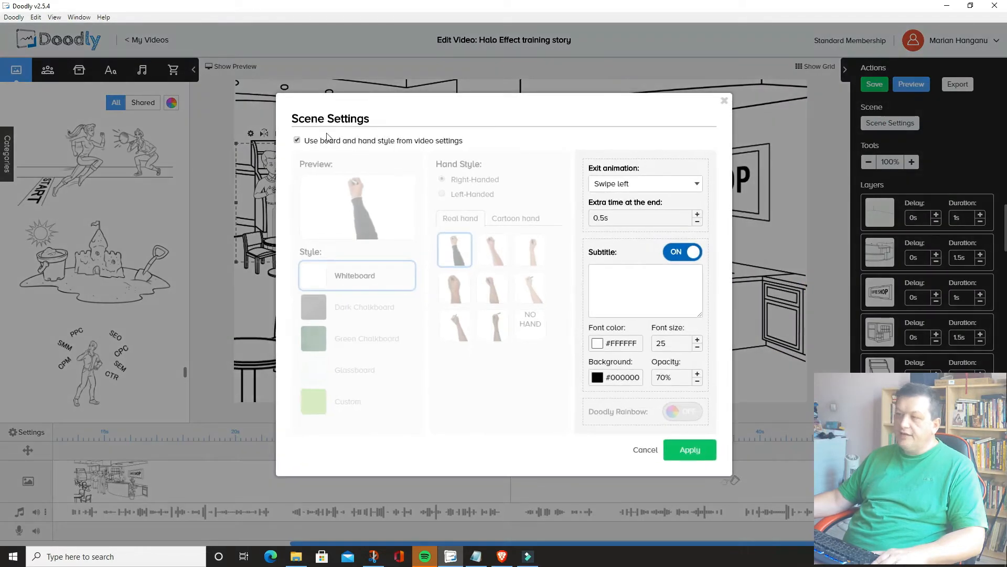
pyautogui.moveTo(430, 219)
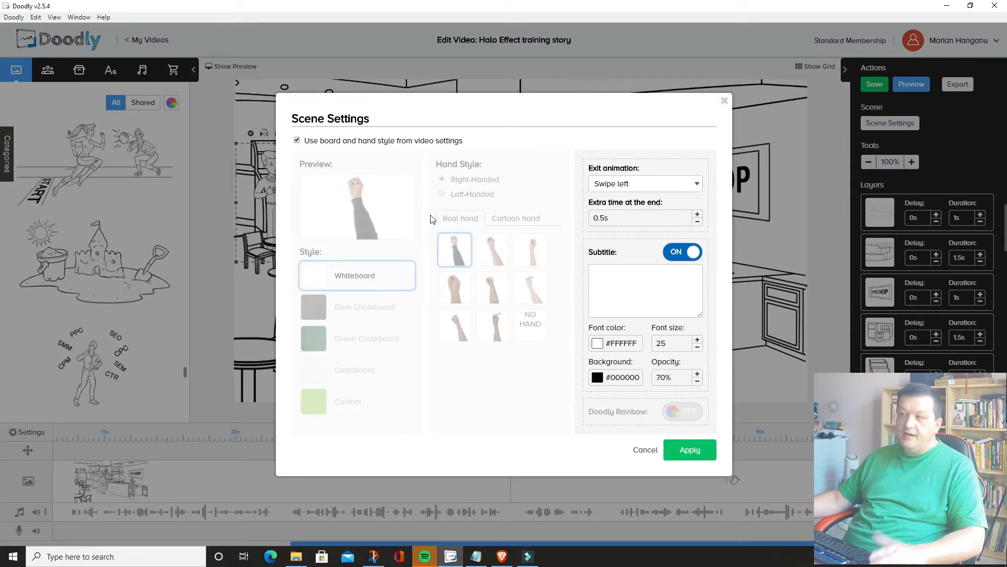
pyautogui.moveTo(423, 197)
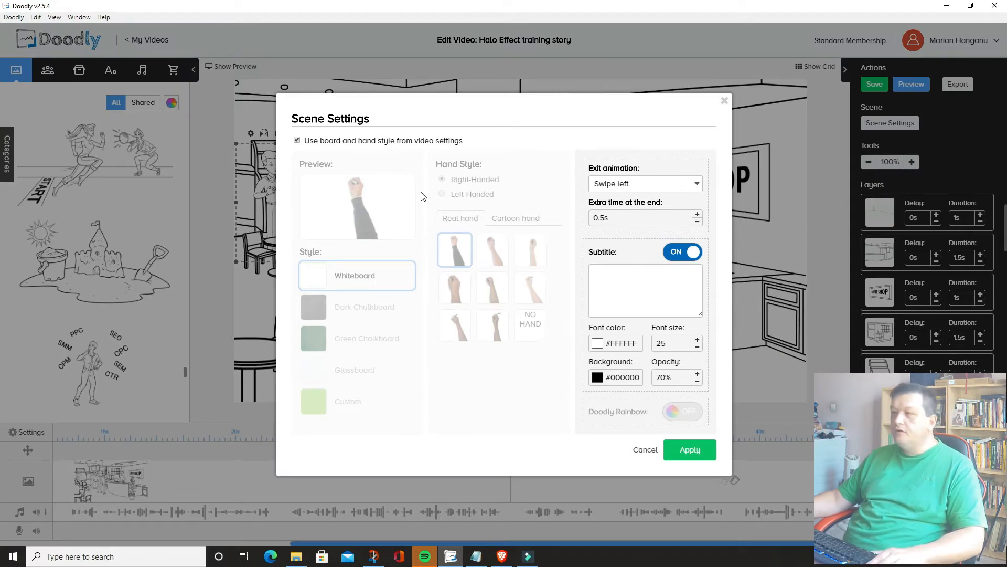
pyautogui.moveTo(340, 170)
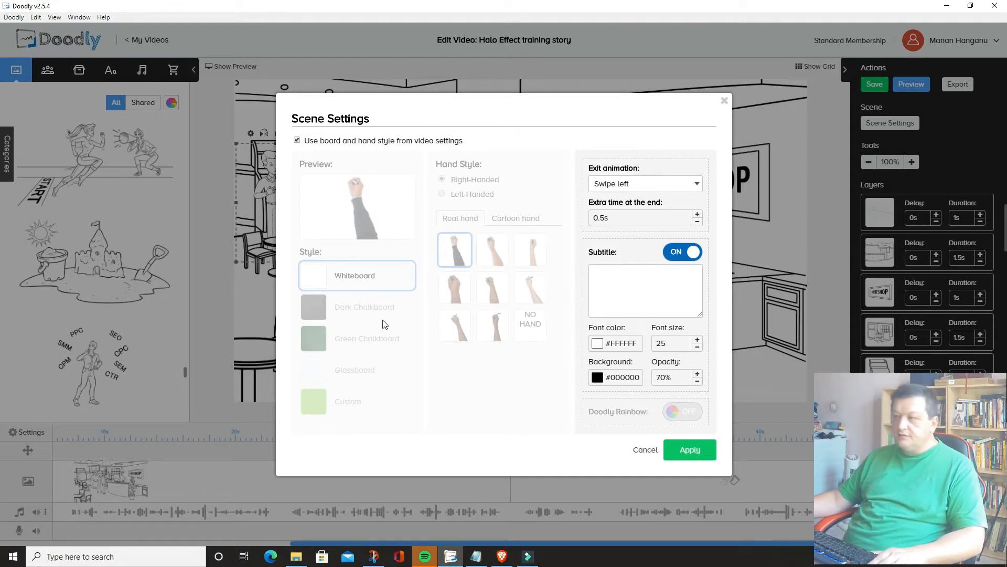
pyautogui.moveTo(365, 389)
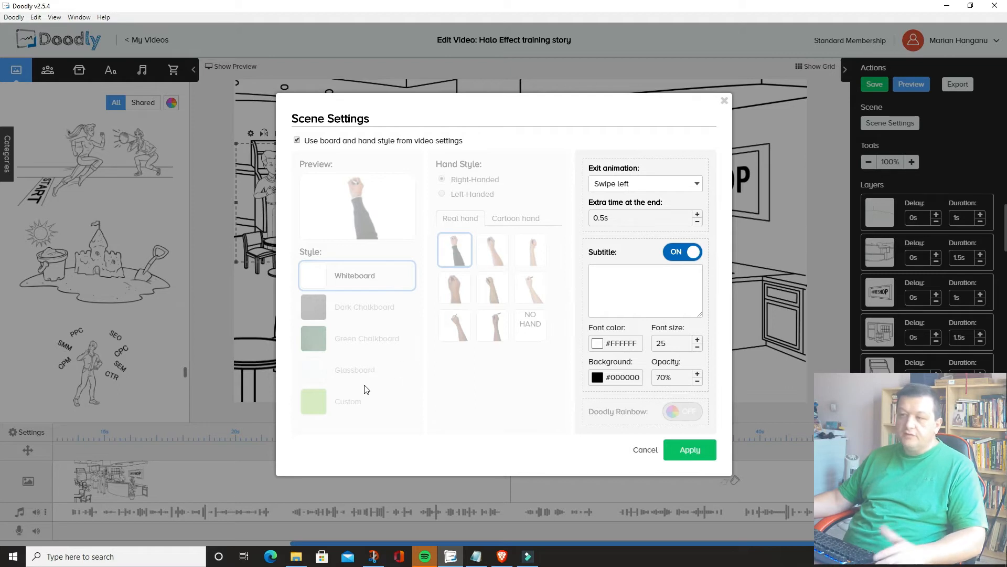
pyautogui.moveTo(428, 424)
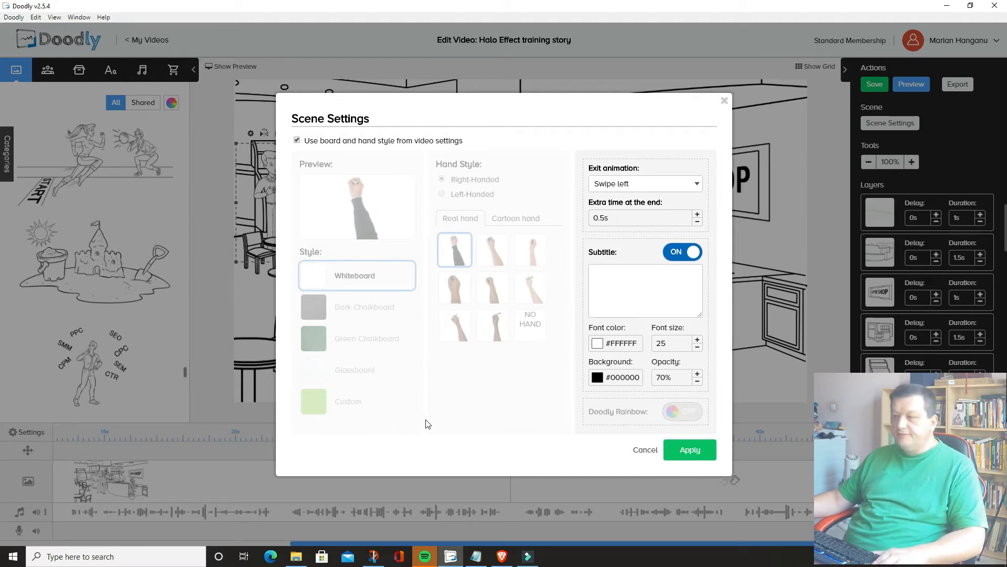
pyautogui.moveTo(574, 219)
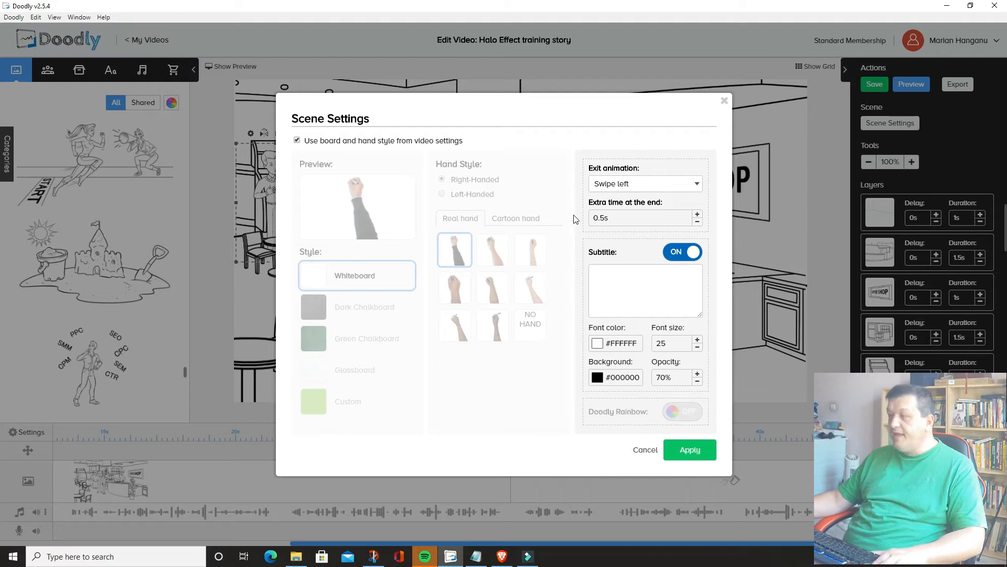
pyautogui.moveTo(652, 184)
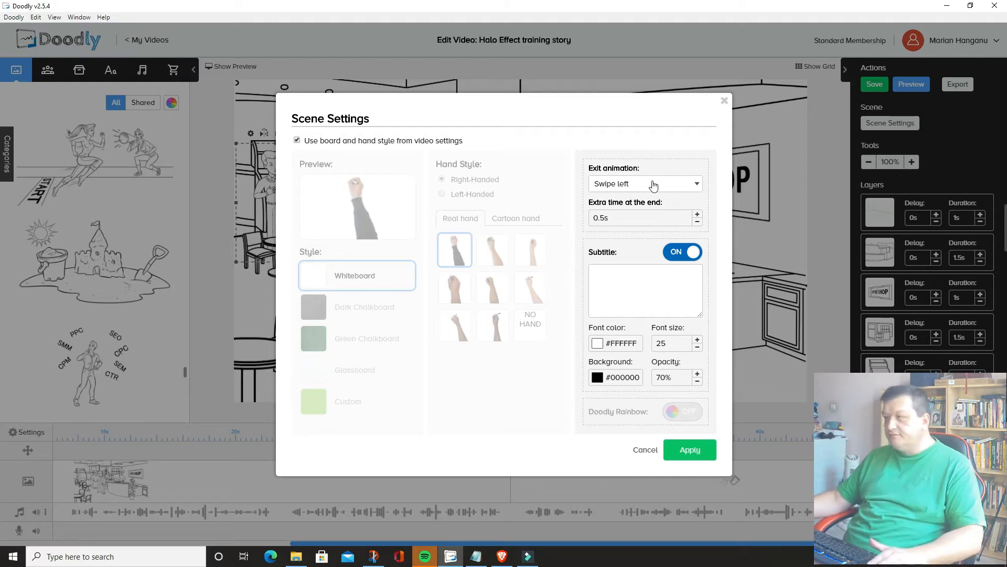
pyautogui.click(643, 183)
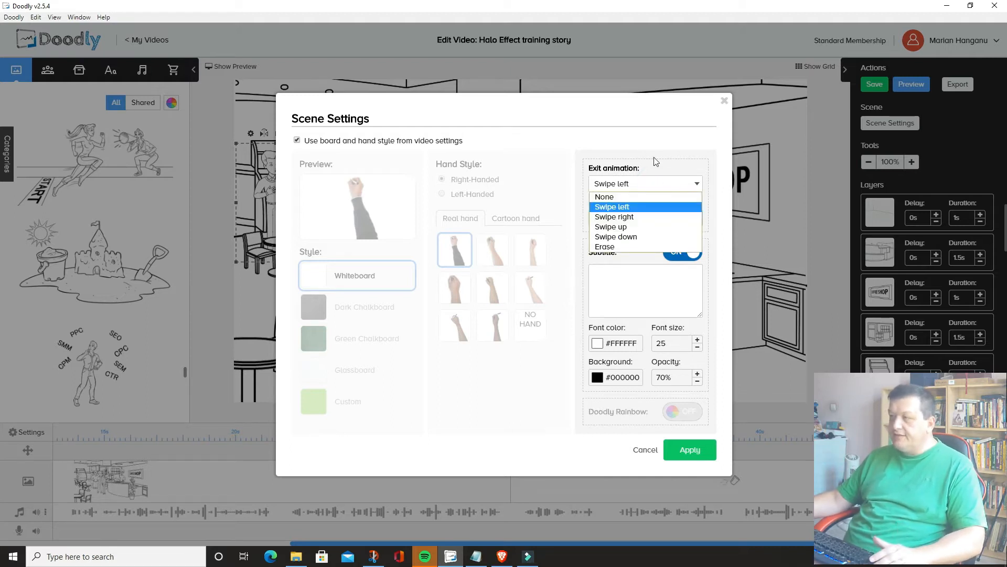
pyautogui.click(610, 207)
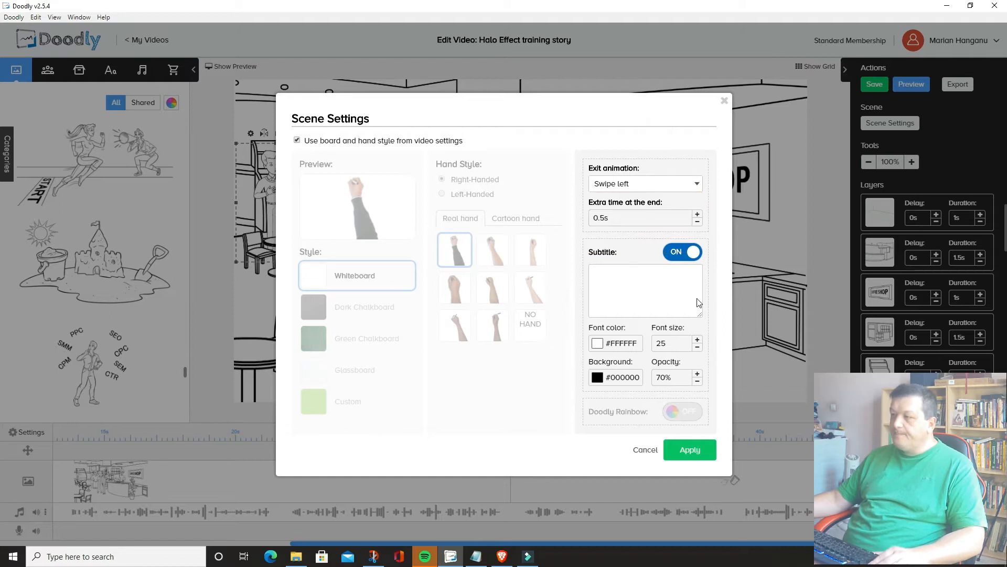
pyautogui.moveTo(565, 283)
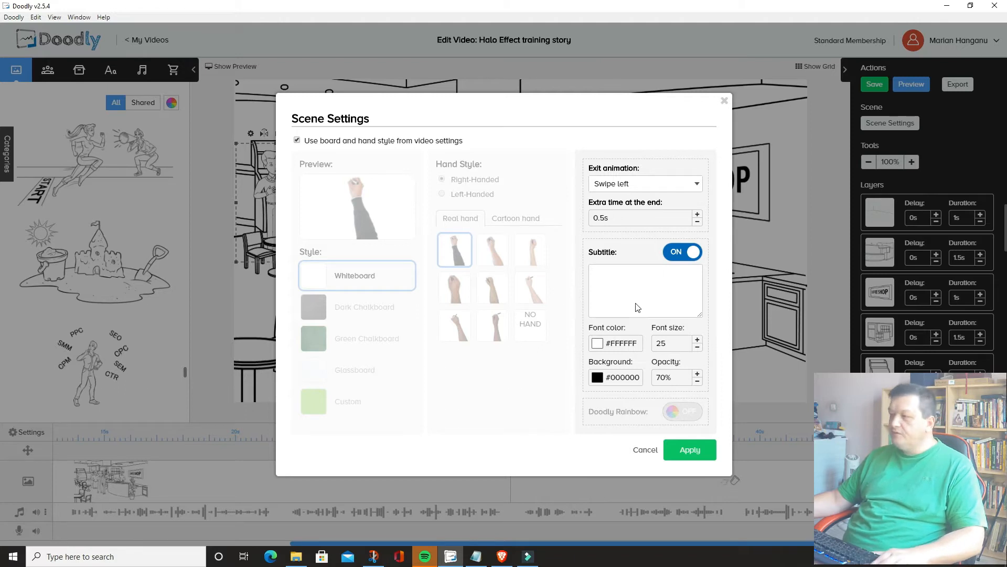
pyautogui.moveTo(644, 450)
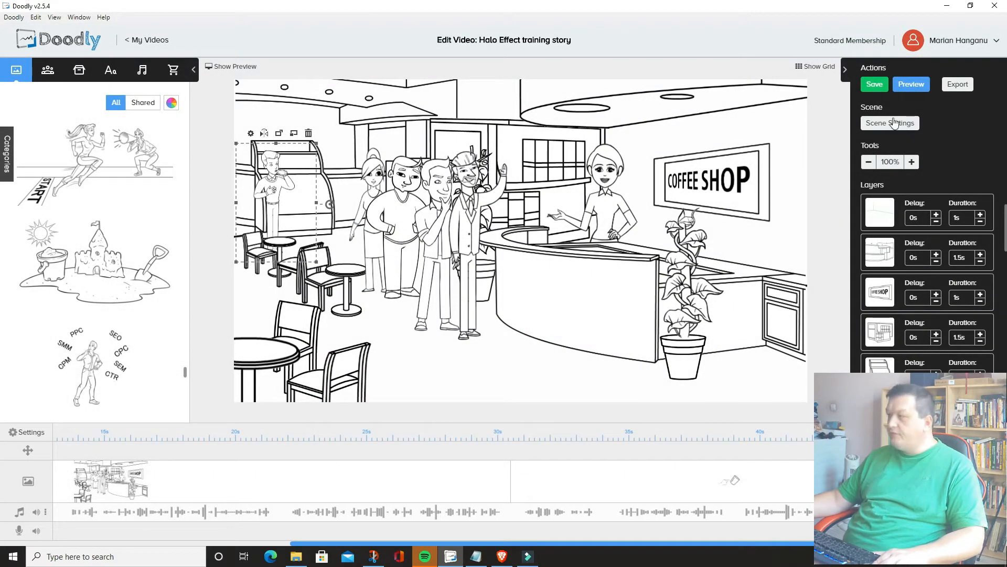
pyautogui.moveTo(925, 285)
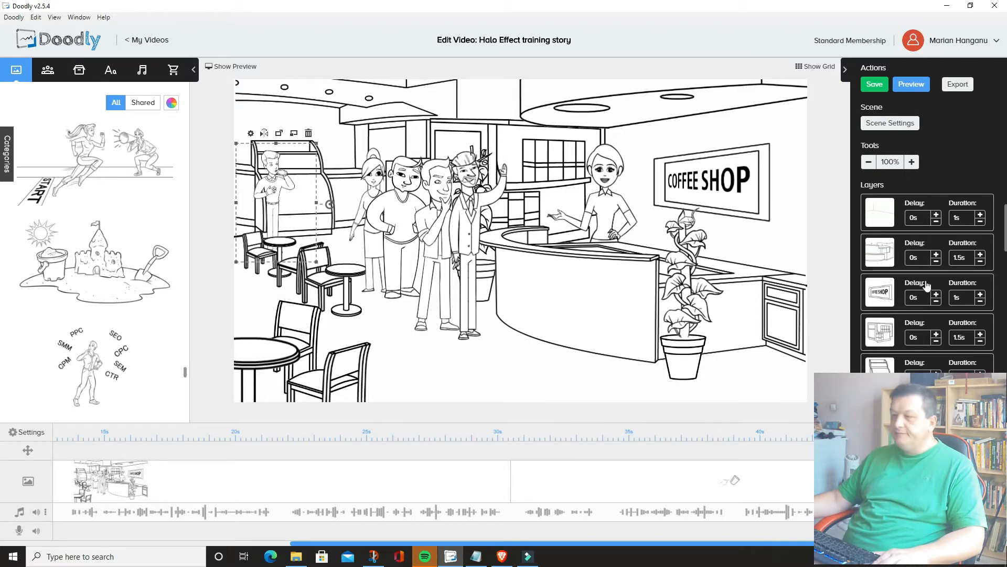
pyautogui.click(327, 363)
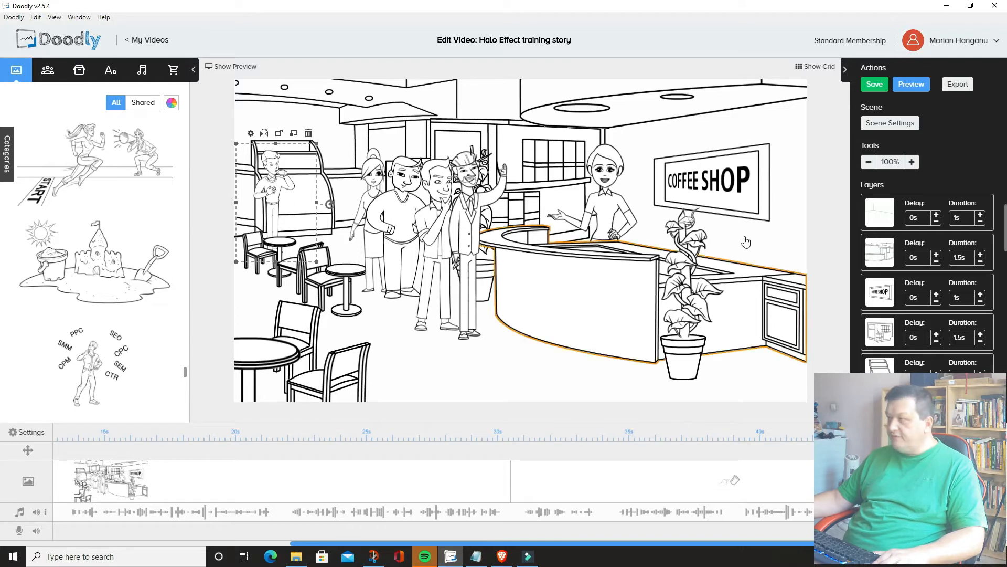
pyautogui.moveTo(766, 244)
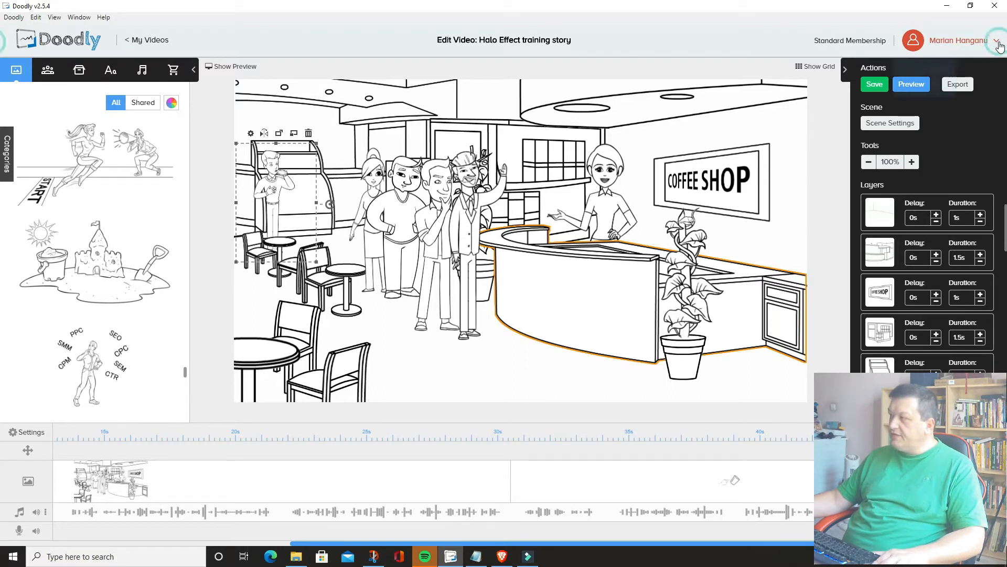
pyautogui.click(996, 41)
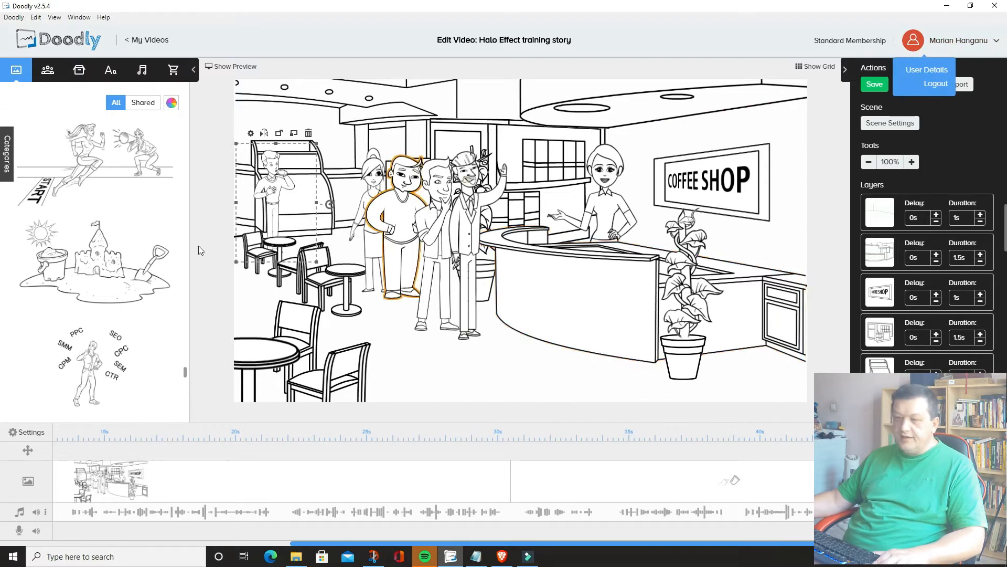
pyautogui.click(266, 357)
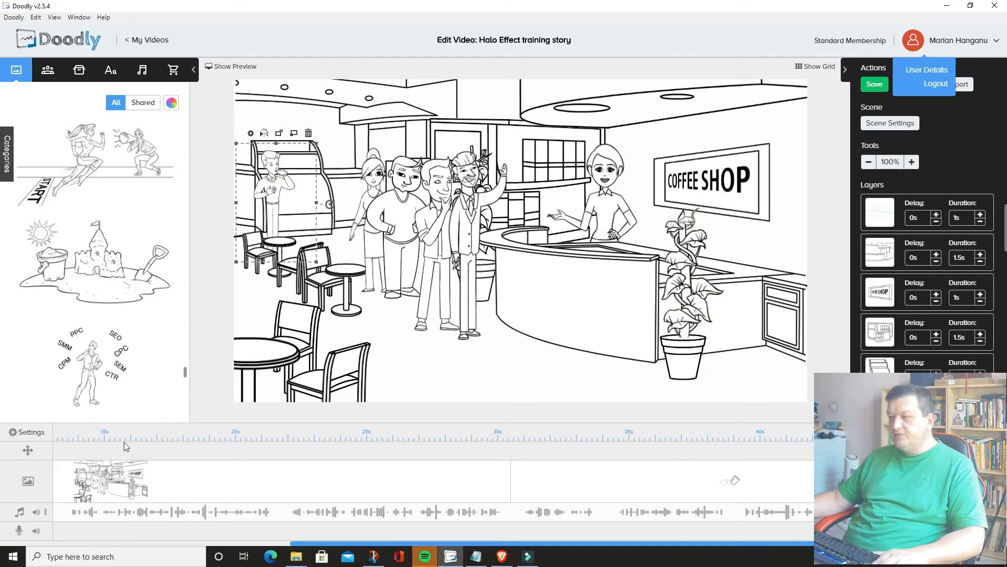
pyautogui.moveTo(755, 69)
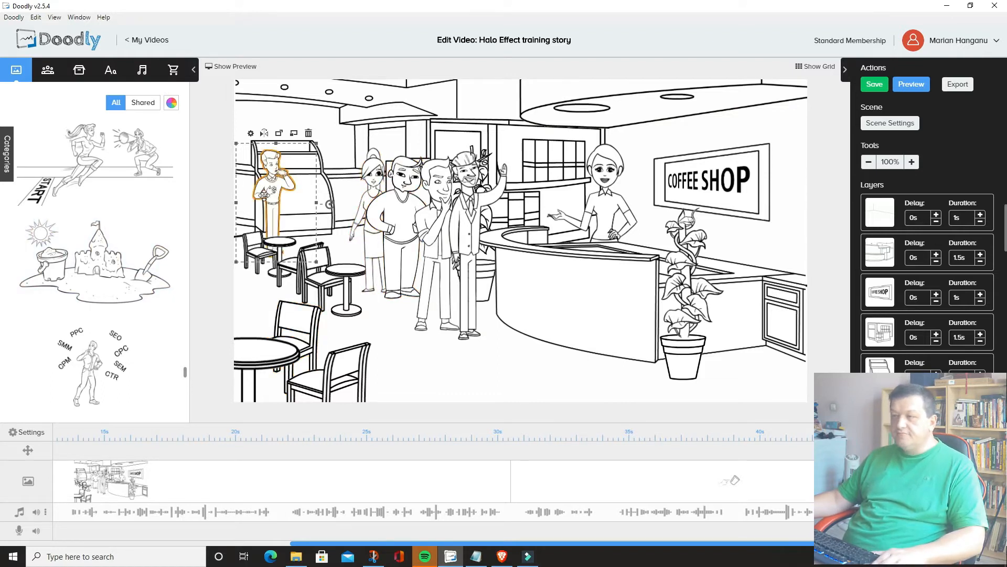
# Scroll through the Scenes background panel before moving to the character library
pyautogui.click(617, 290)
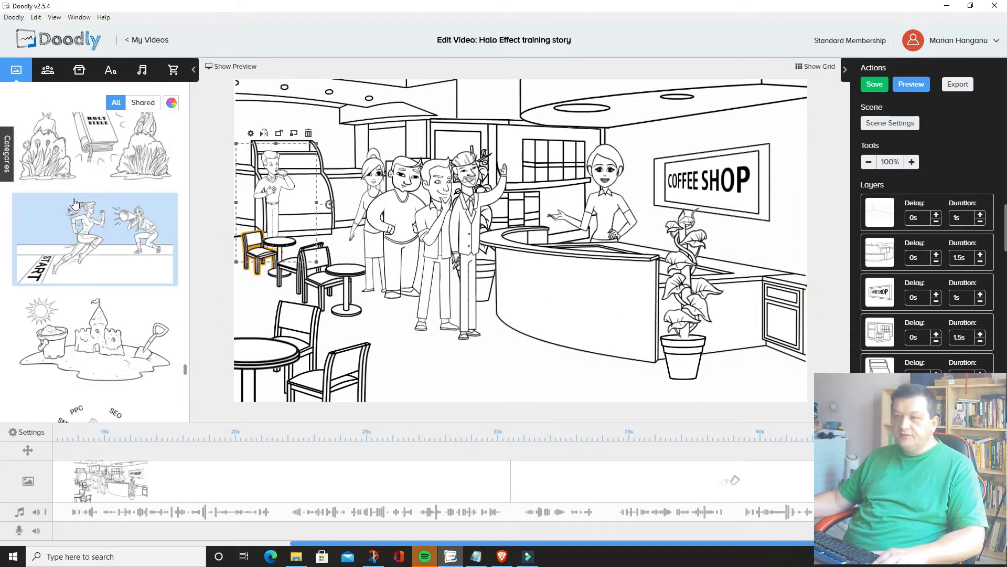
pyautogui.scroll(-3)
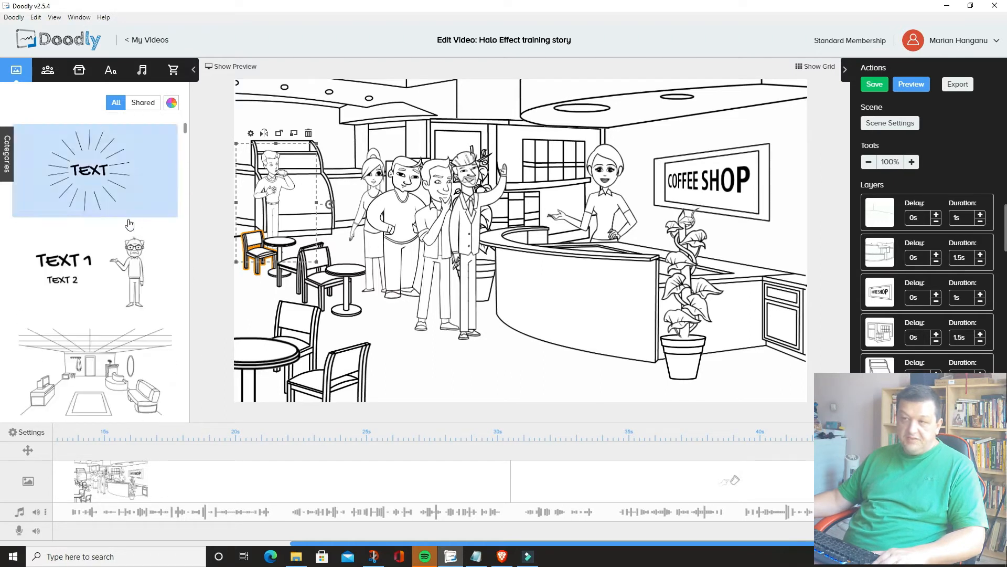
pyautogui.scroll(-3)
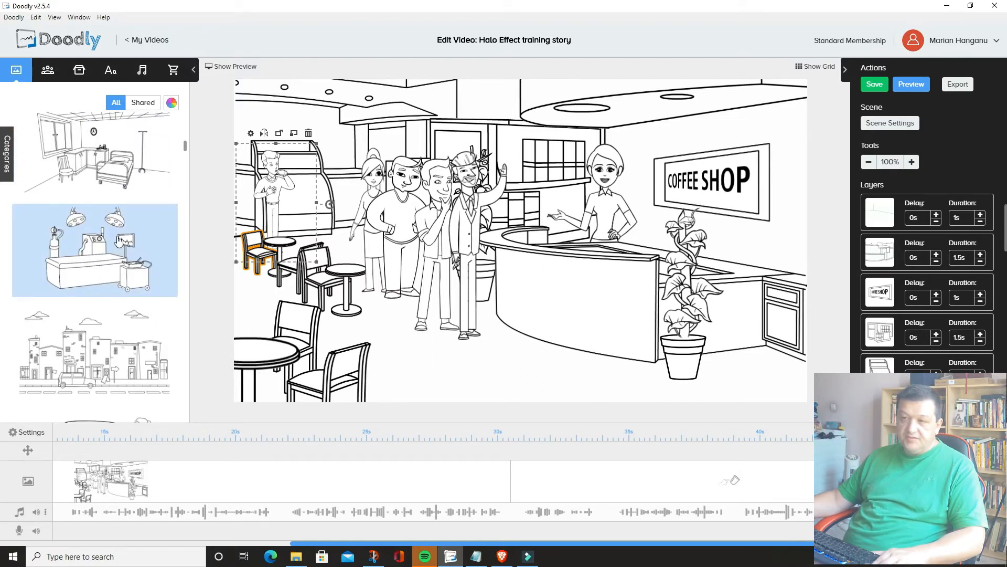
pyautogui.scroll(-3)
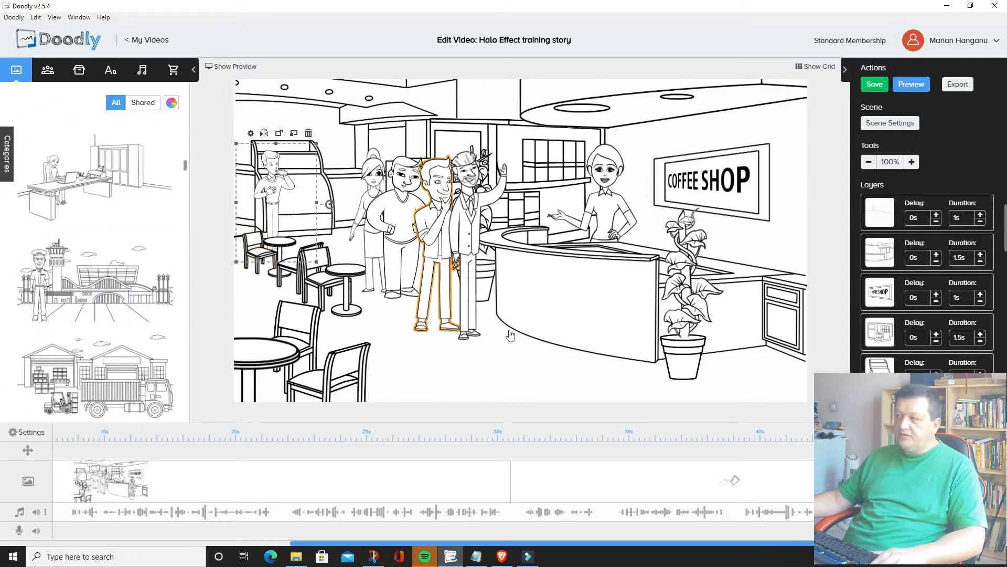
pyautogui.scroll(-3)
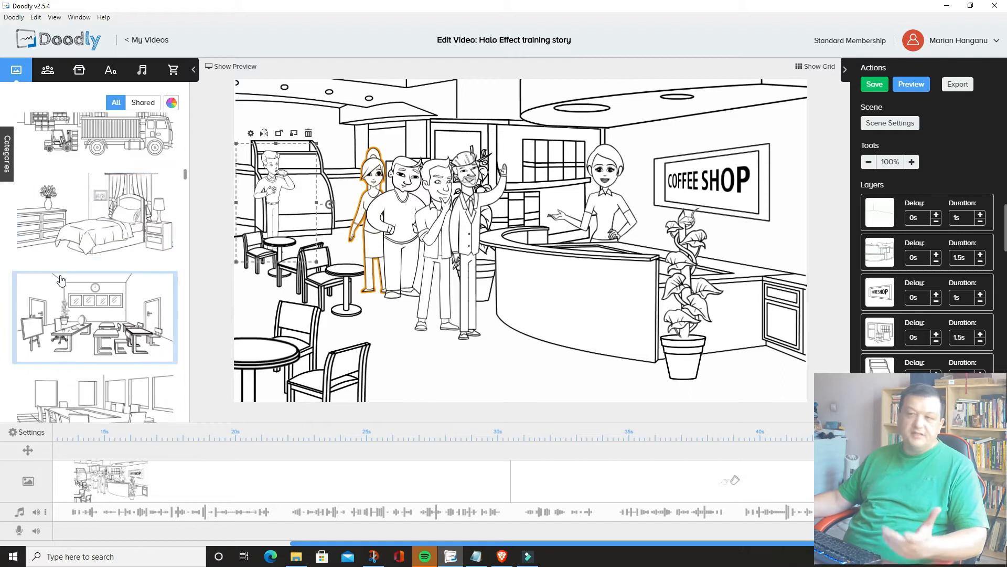
pyautogui.scroll(-3)
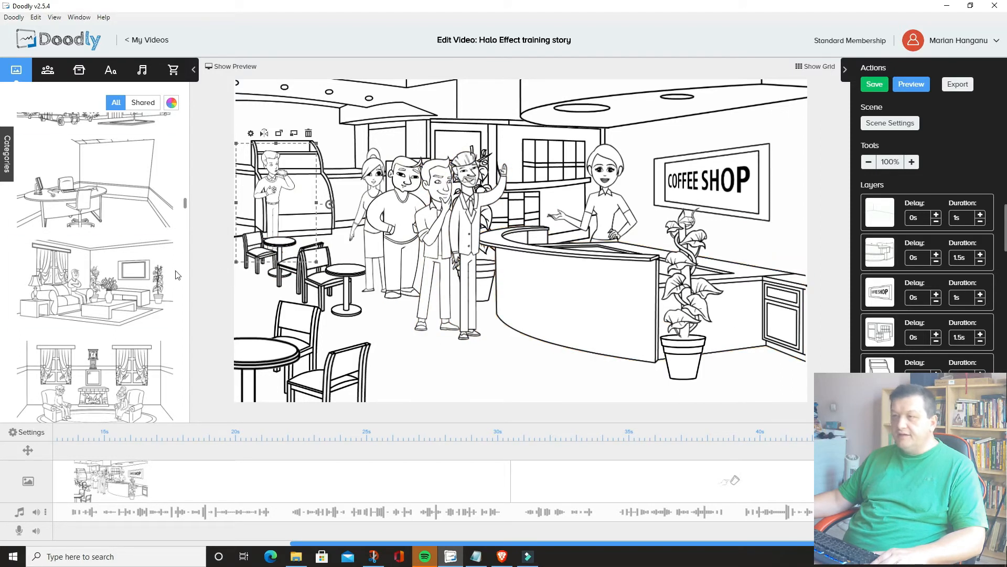
pyautogui.scroll(-3)
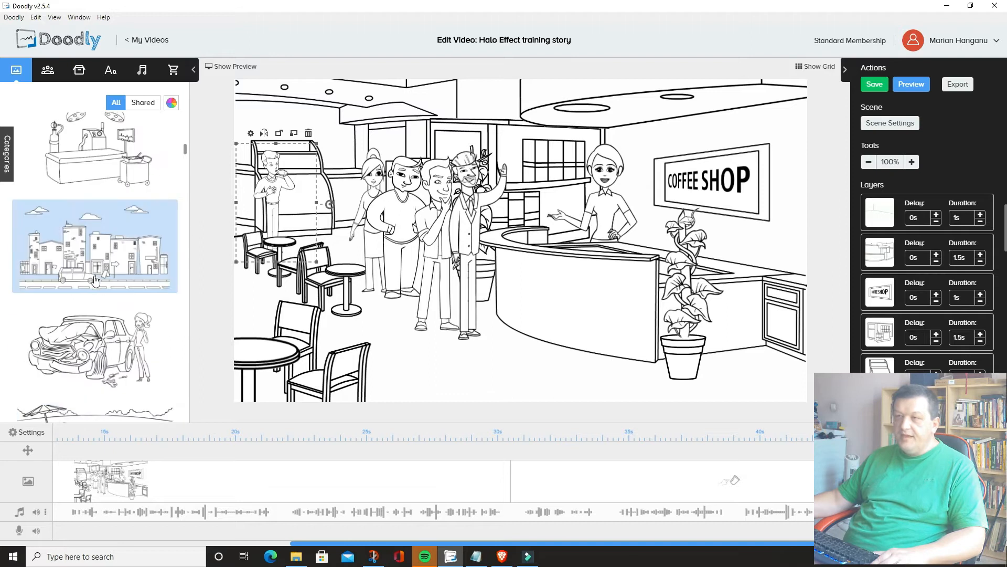
pyautogui.scroll(3)
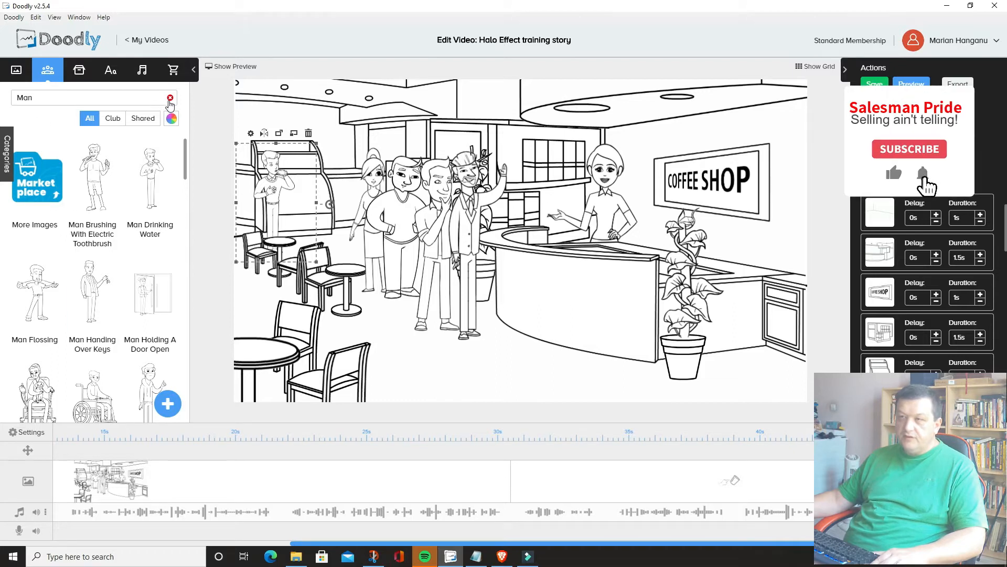
# Search the character library for 'woman' instead of the previous term
pyautogui.click(170, 97)
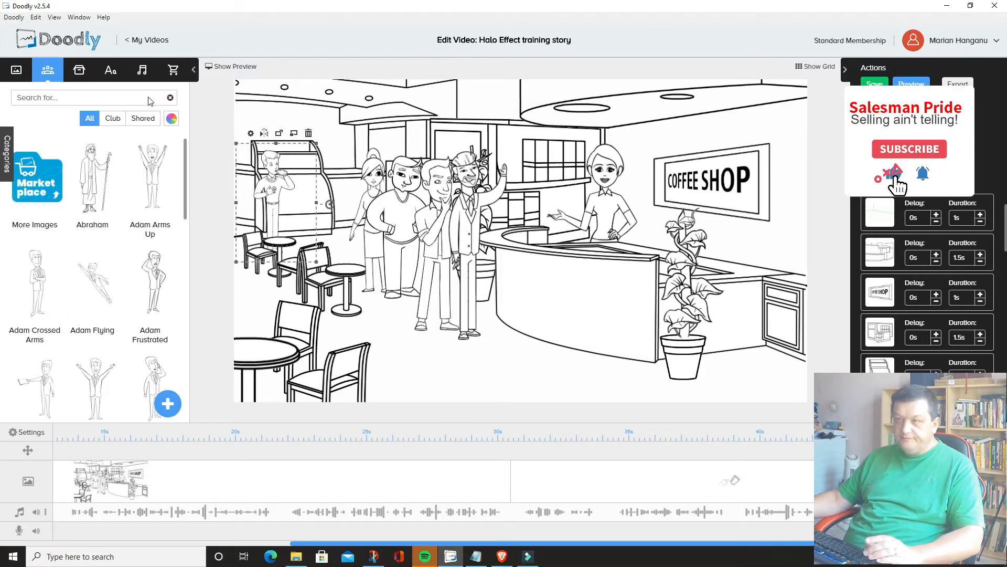
pyautogui.write('w')
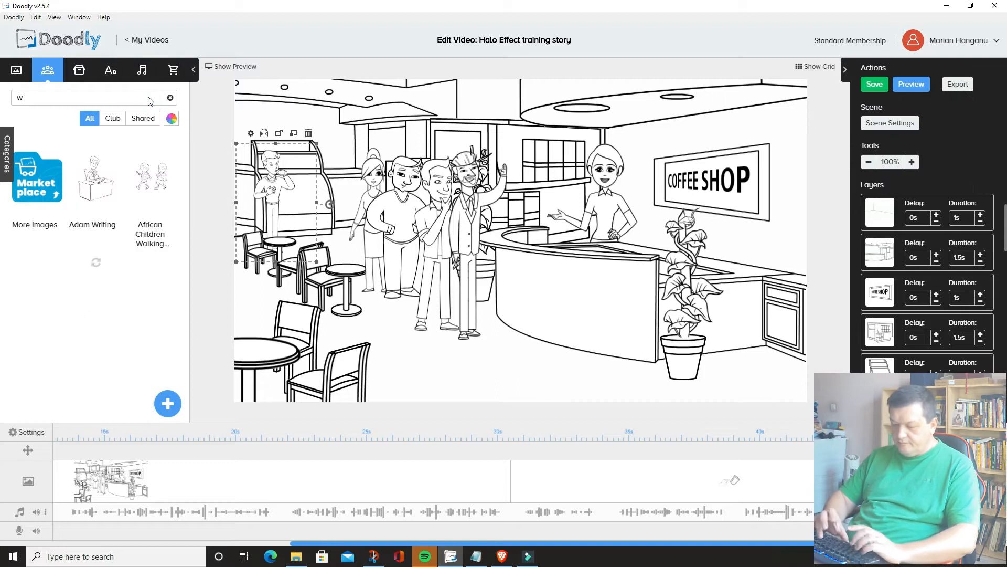
pyautogui.write('oman')
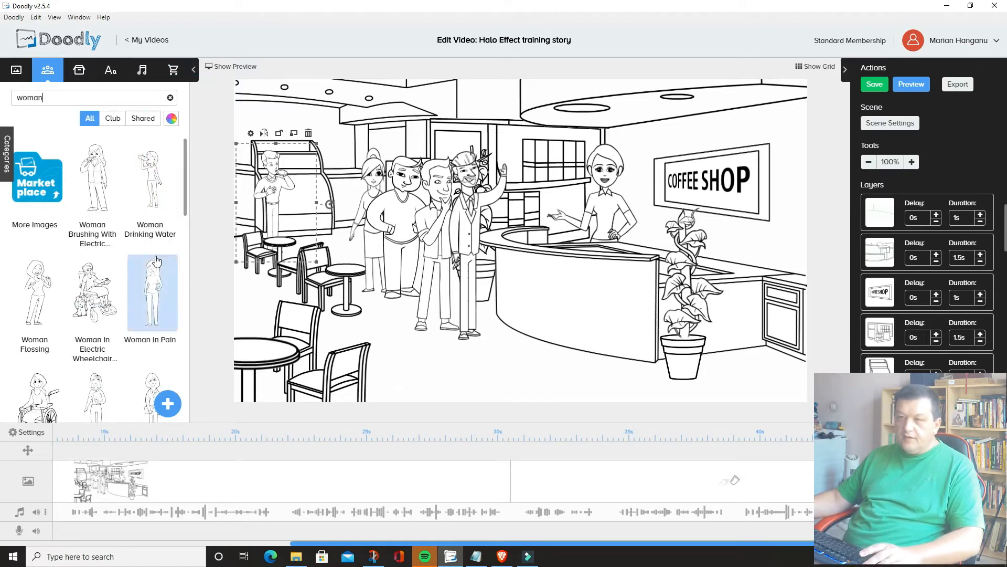
pyautogui.scroll(-3)
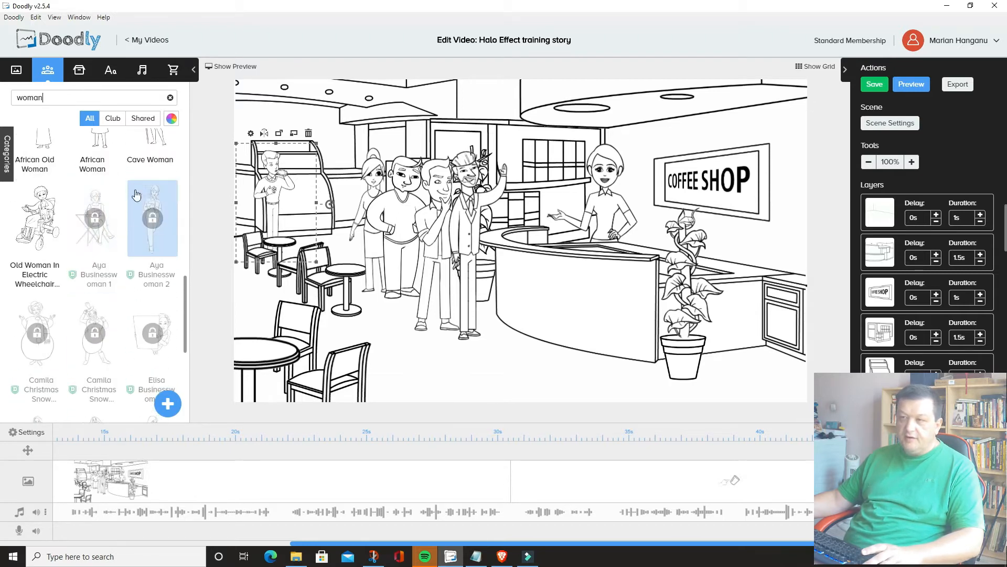
# Try a locked businesswoman figure and cancel the Enterprise upgrade offer it triggers
pyautogui.click(95, 218)
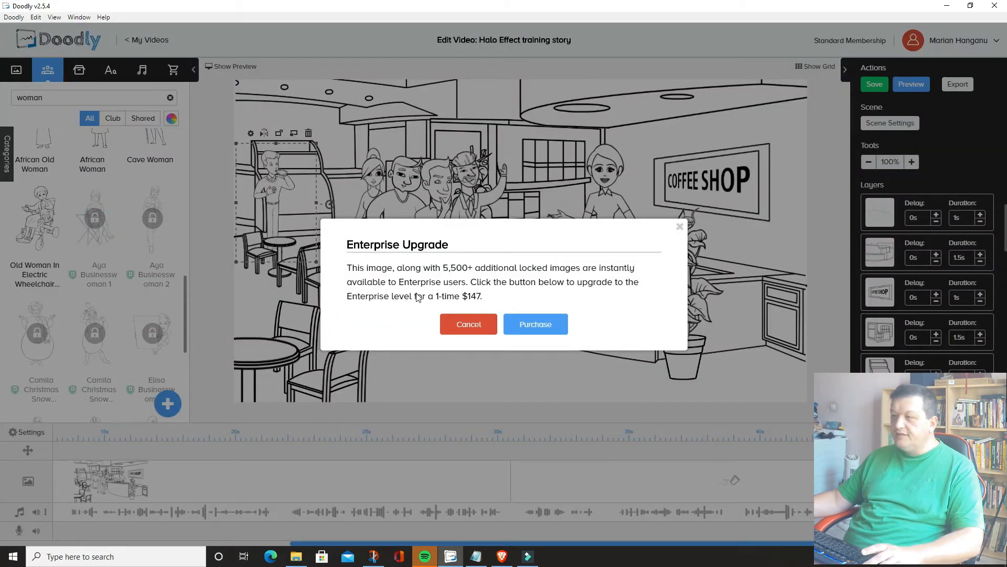
pyautogui.moveTo(513, 288)
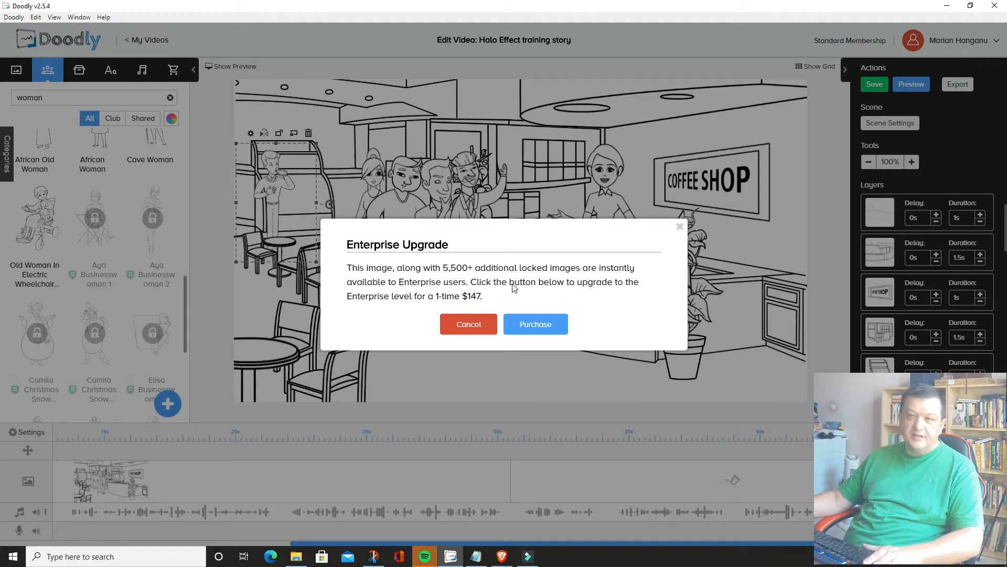
pyautogui.moveTo(427, 284)
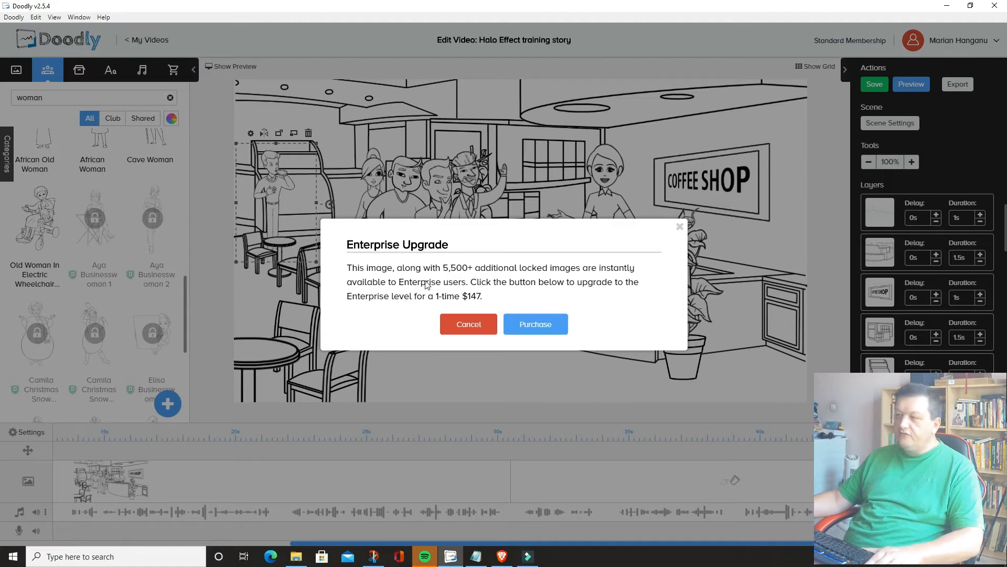
pyautogui.moveTo(572, 342)
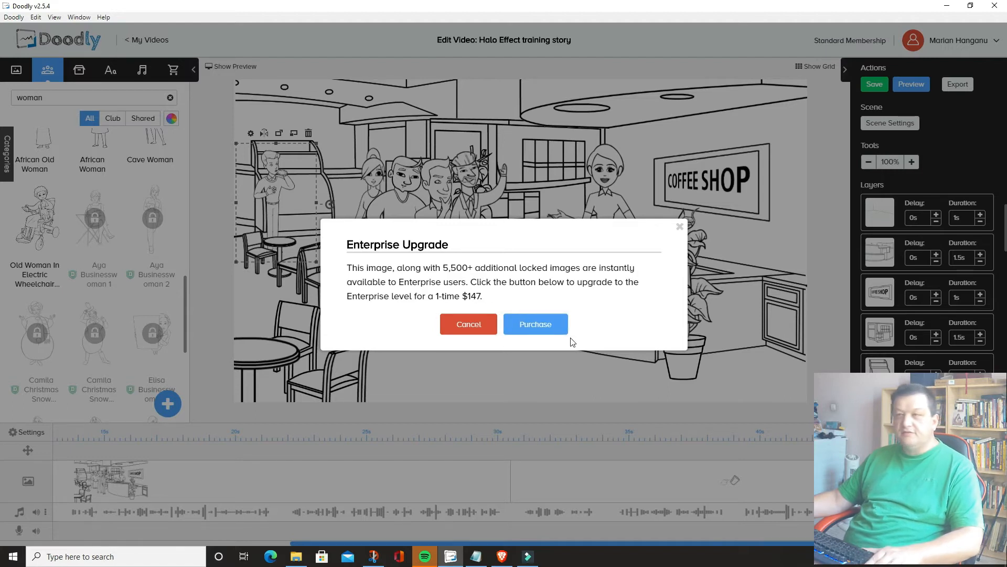
pyautogui.moveTo(468, 324)
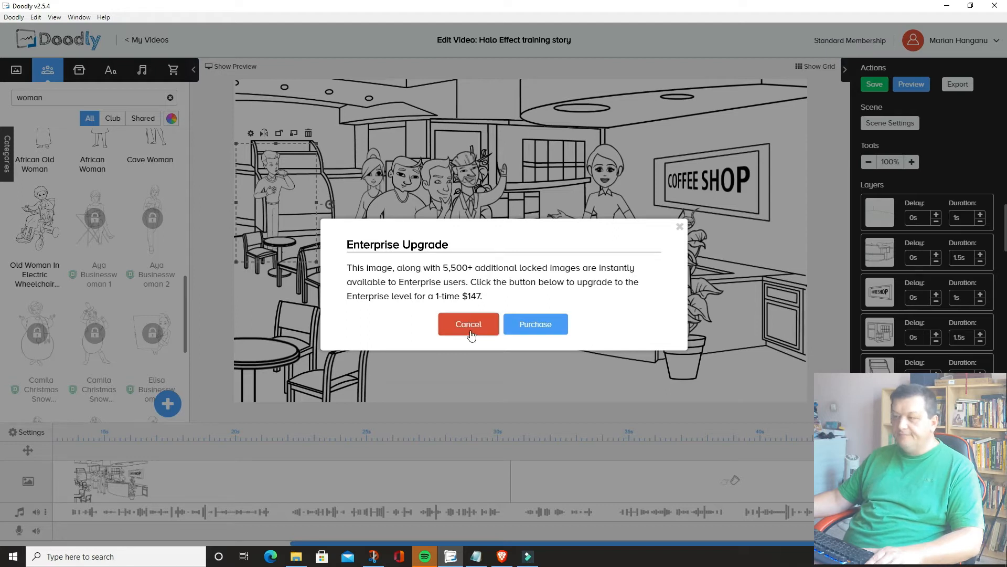
pyautogui.click(468, 325)
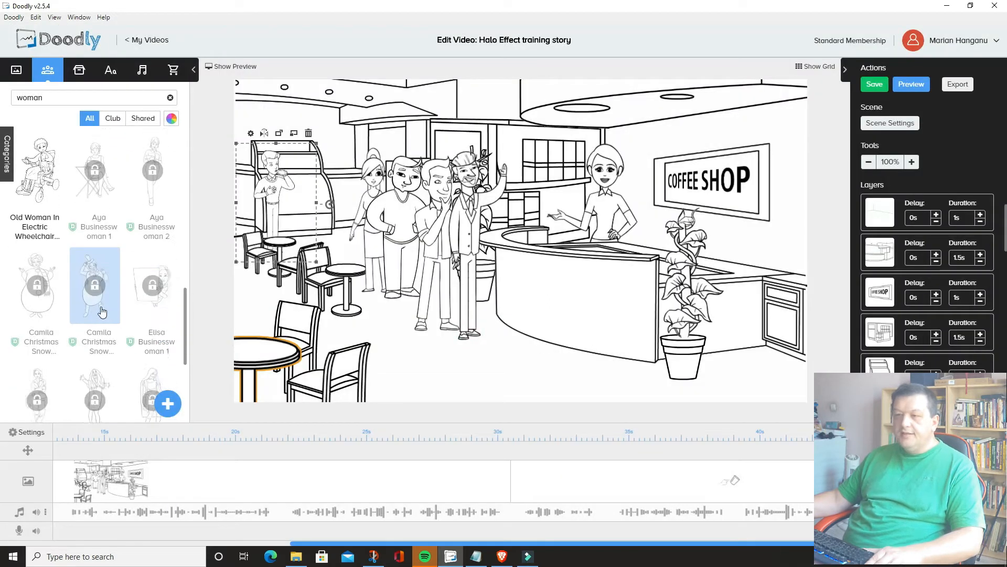
pyautogui.scroll(-3)
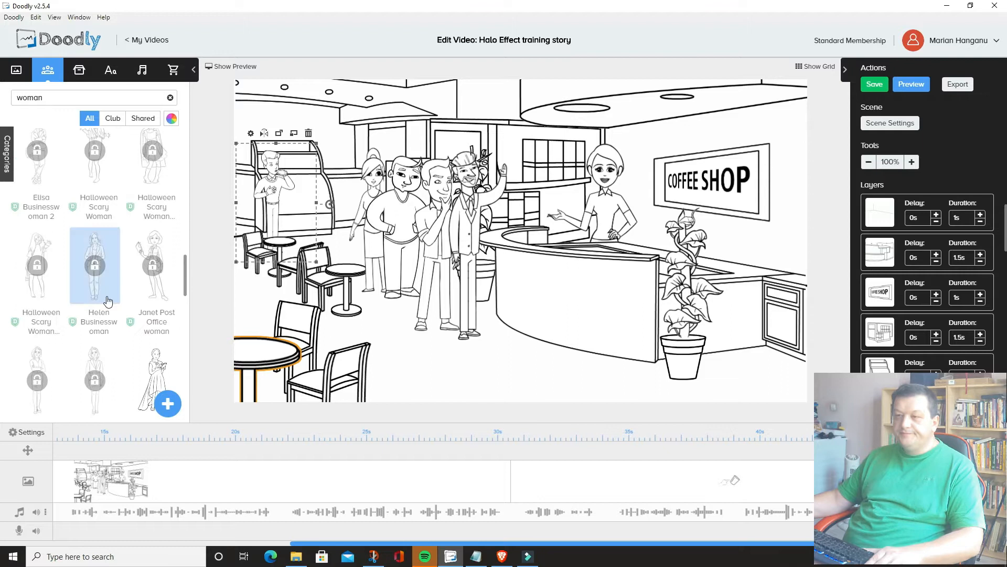
pyautogui.scroll(-3)
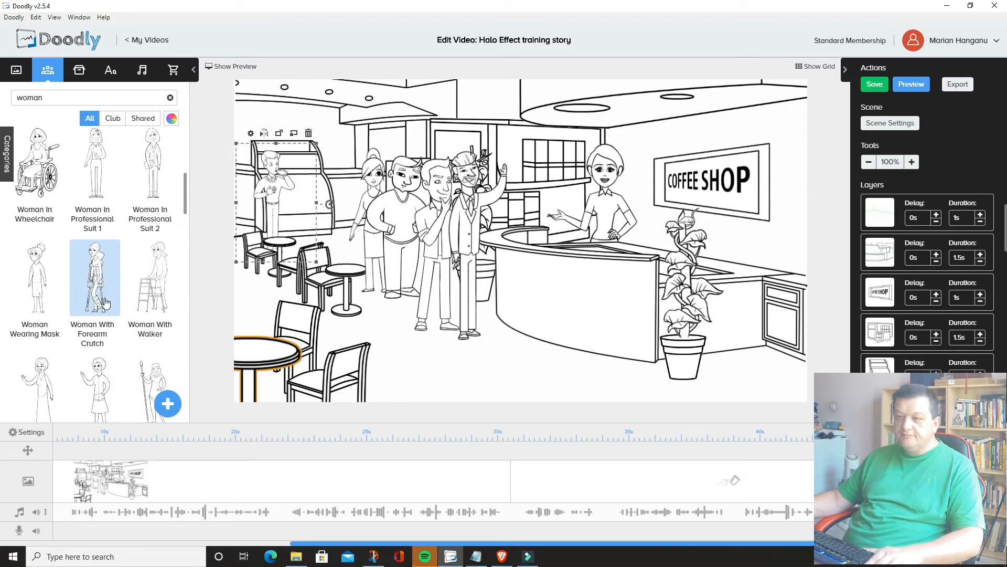
pyautogui.scroll(3)
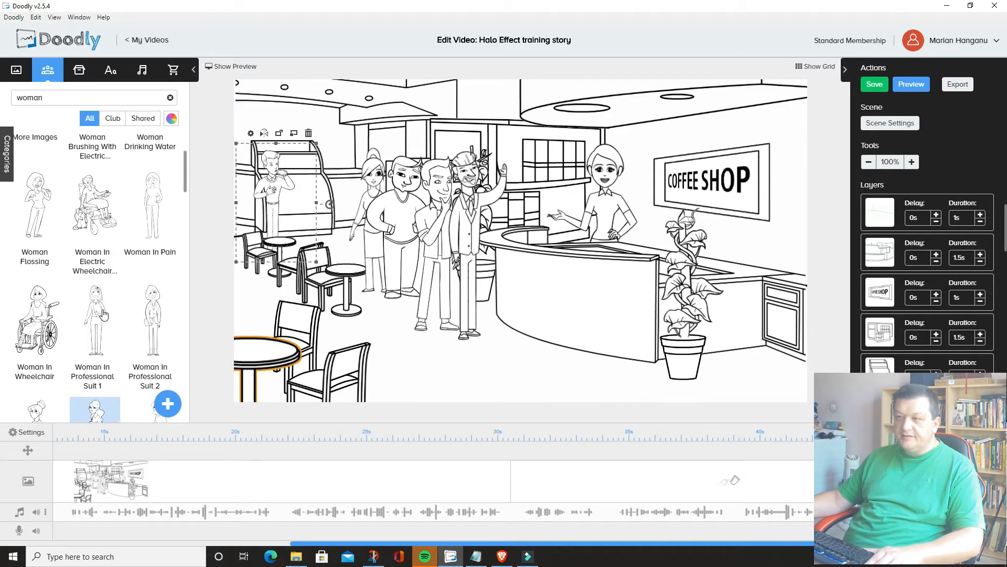
pyautogui.click(152, 318)
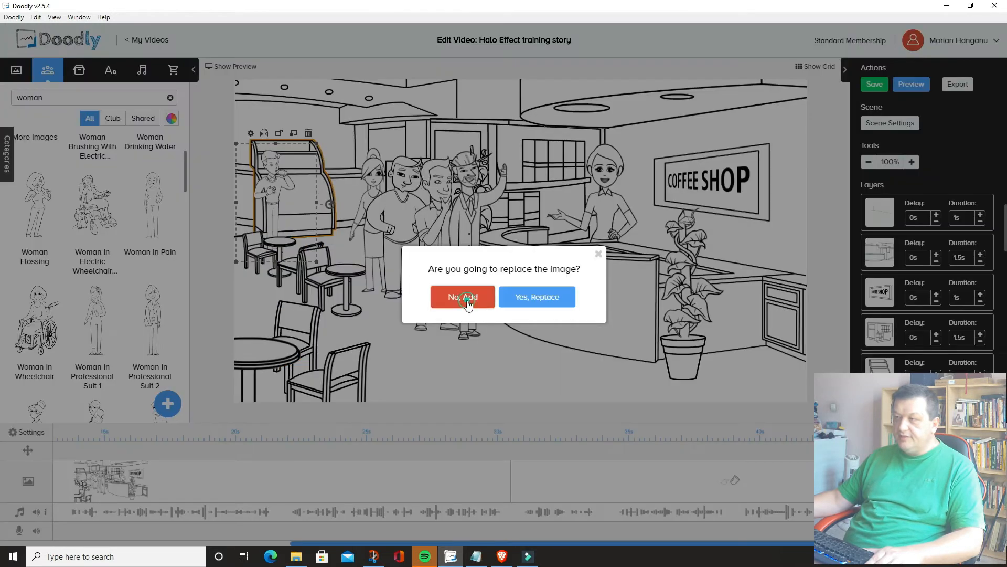
pyautogui.click(462, 297)
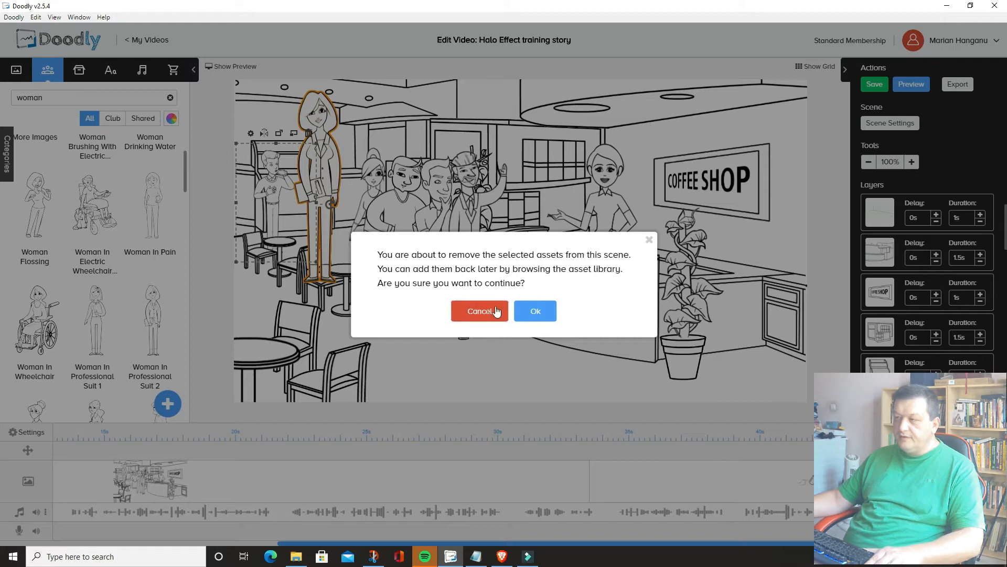
pyautogui.click(480, 311)
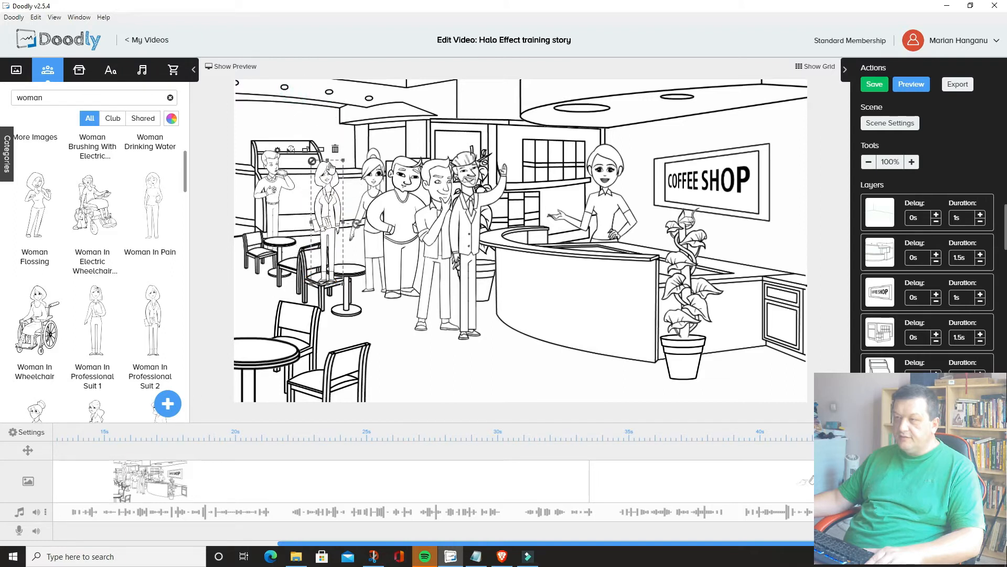
pyautogui.click(321, 199)
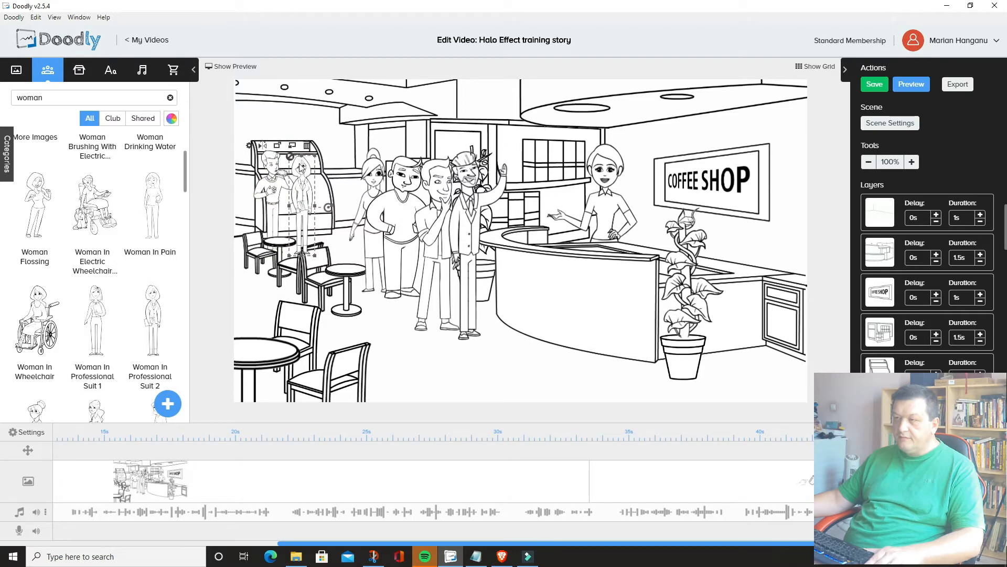
pyautogui.click(301, 205)
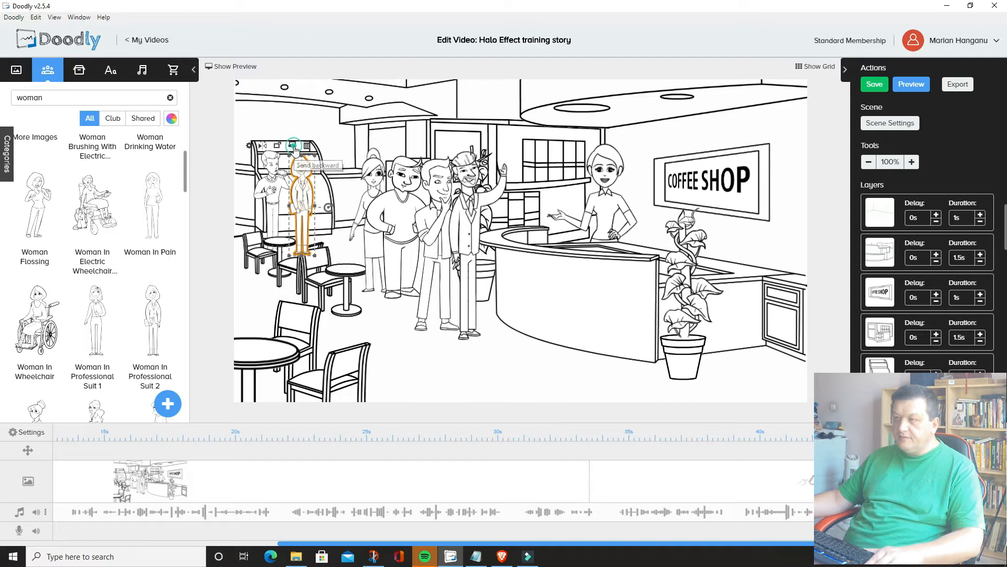
pyautogui.click(303, 147)
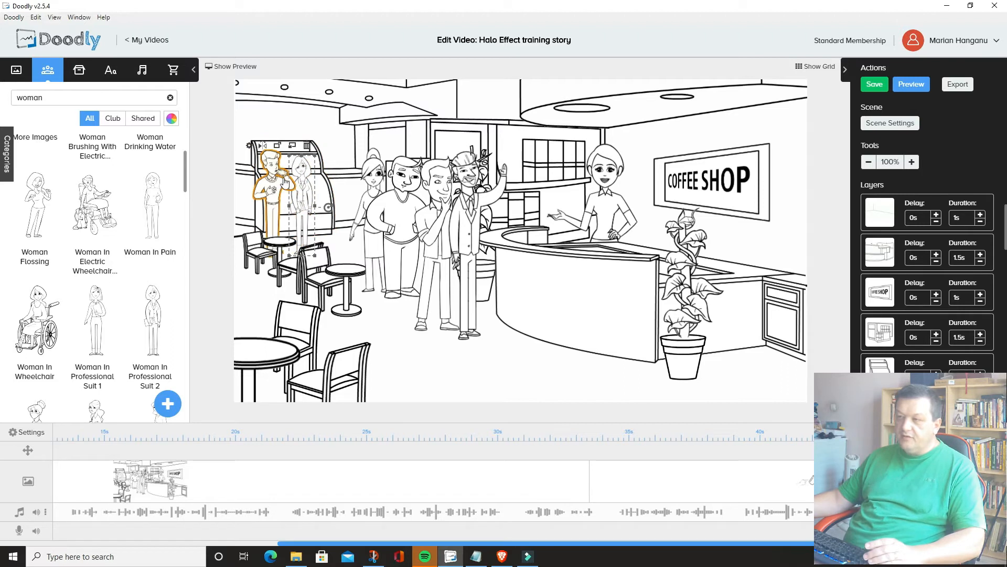
pyautogui.click(376, 323)
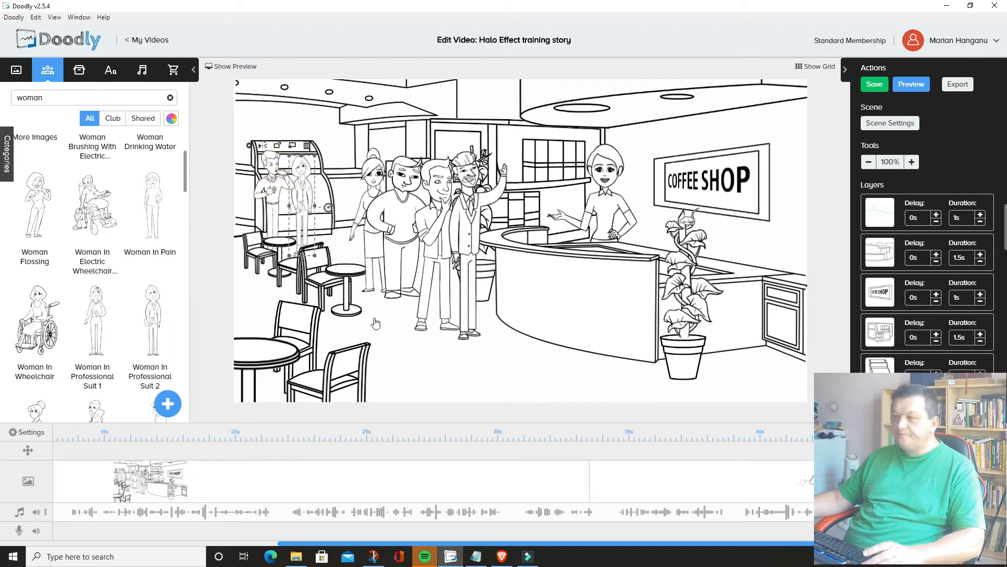
pyautogui.click(469, 250)
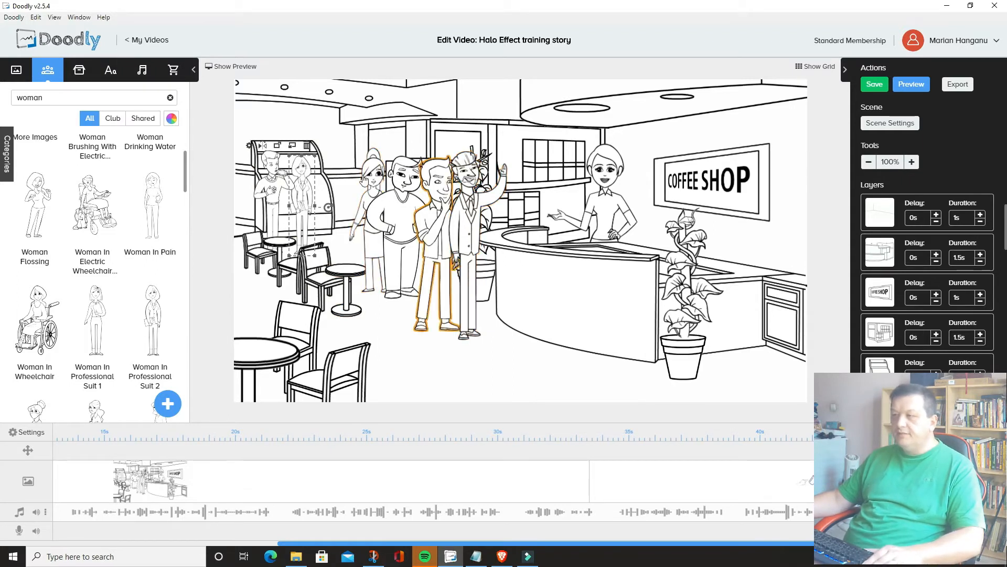
pyautogui.click(293, 193)
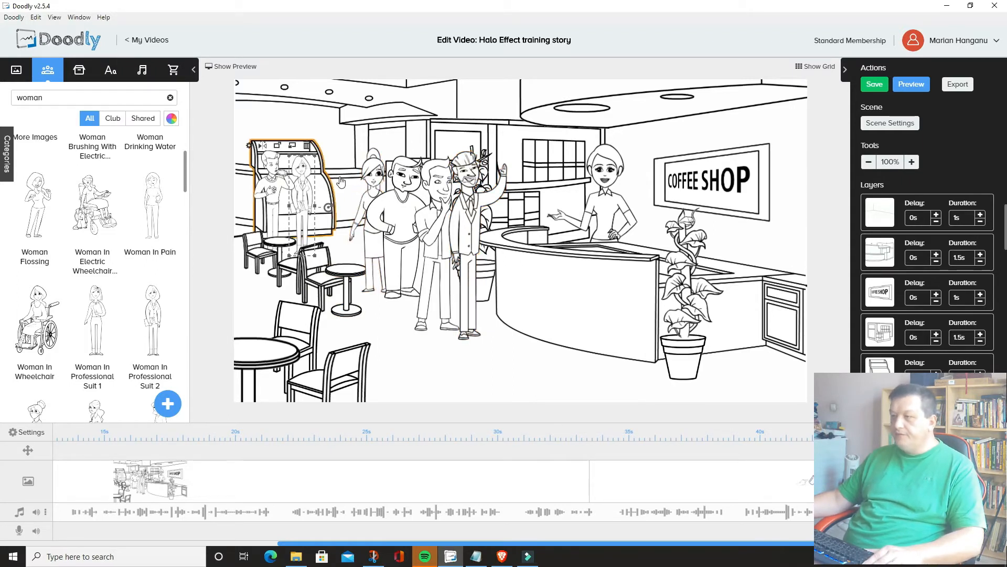
pyautogui.click(683, 357)
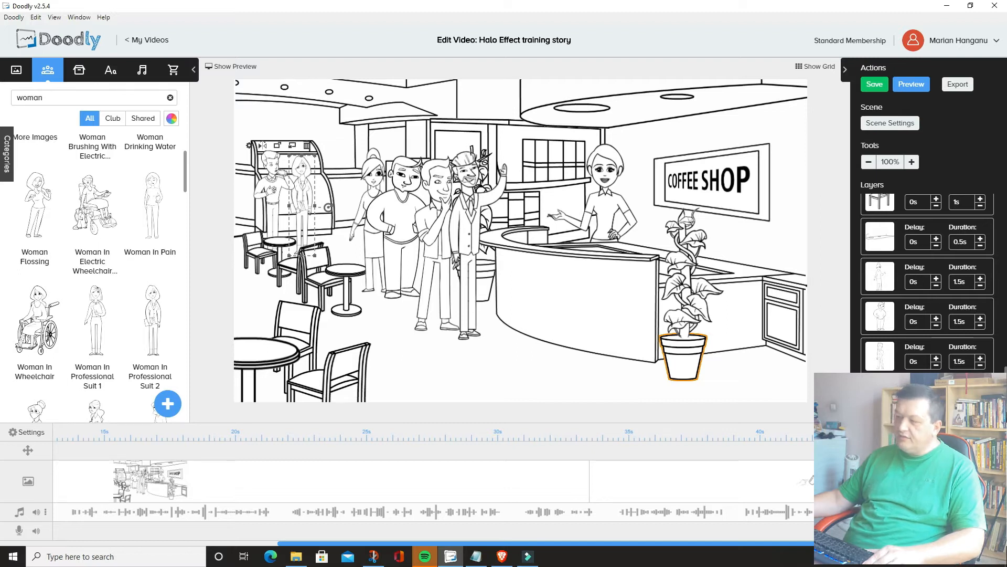
# Switch the asset panel to the Props library
pyautogui.click(563, 340)
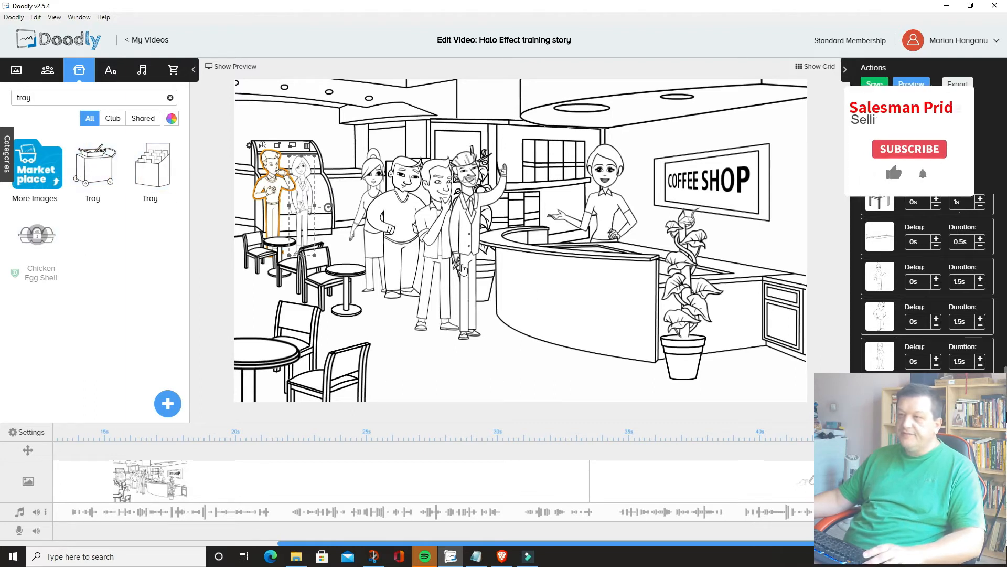
# Bring up the Doodly marketplace site in Chrome and browse its bundles
pyautogui.click(36, 163)
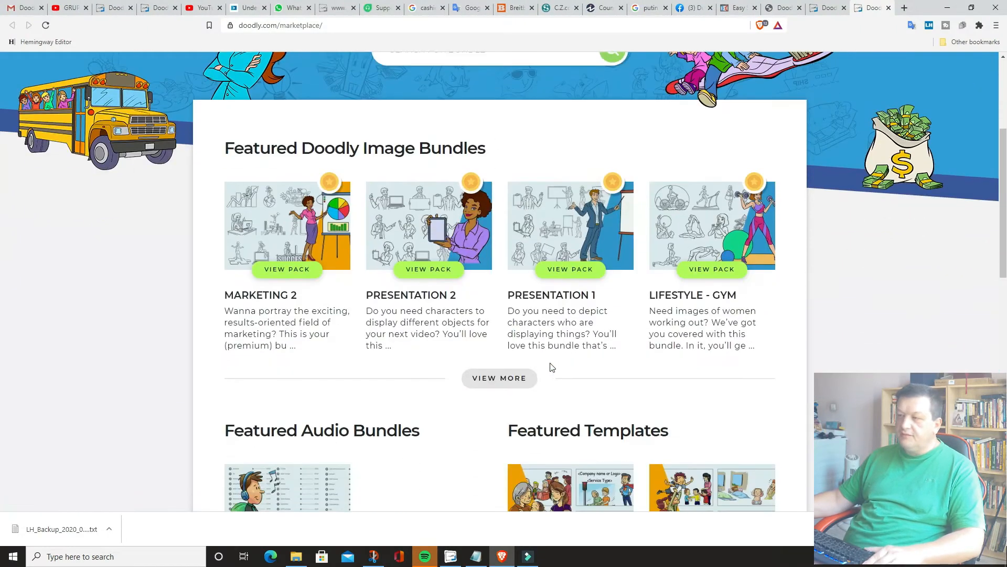
pyautogui.scroll(-3)
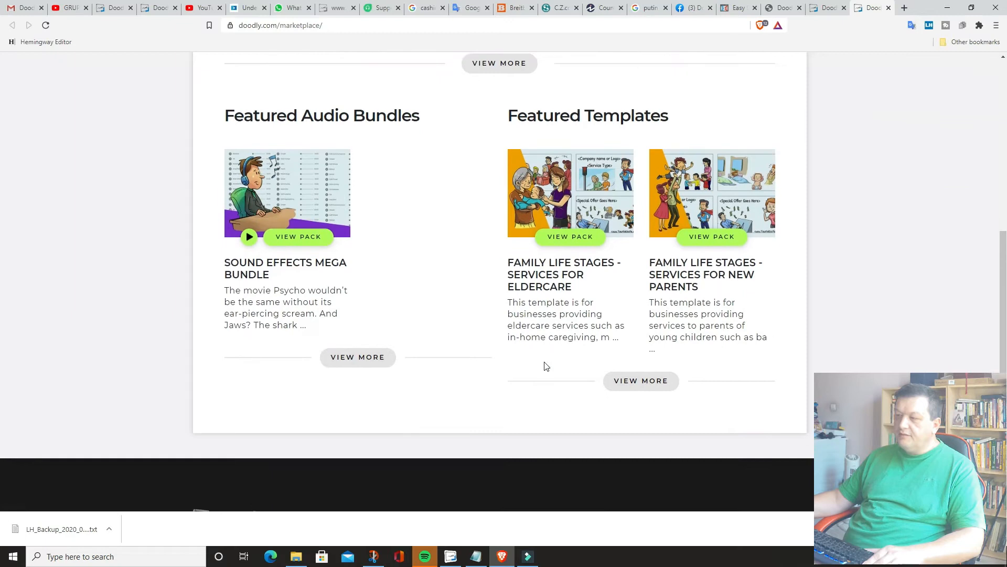
pyautogui.scroll(3)
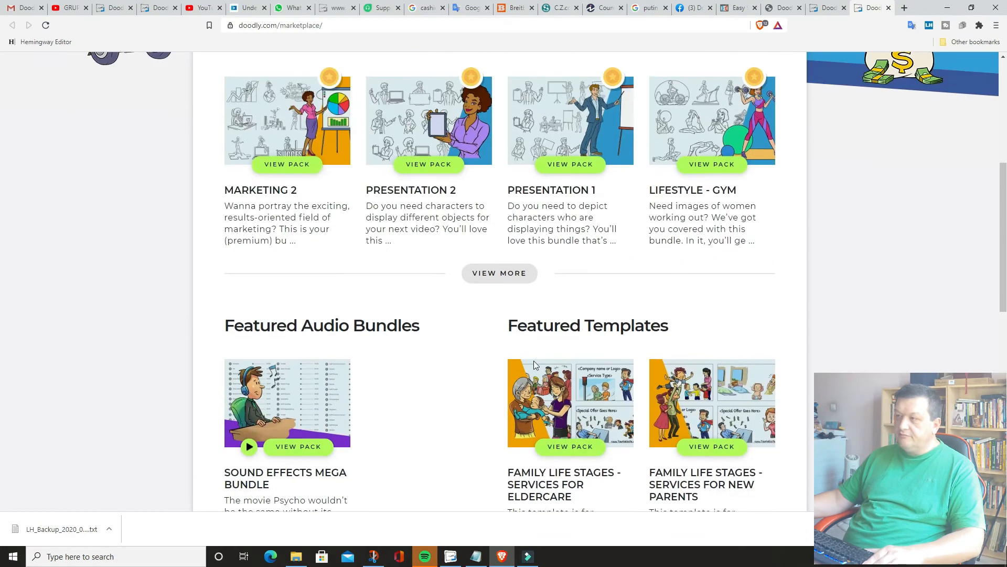
pyautogui.scroll(3)
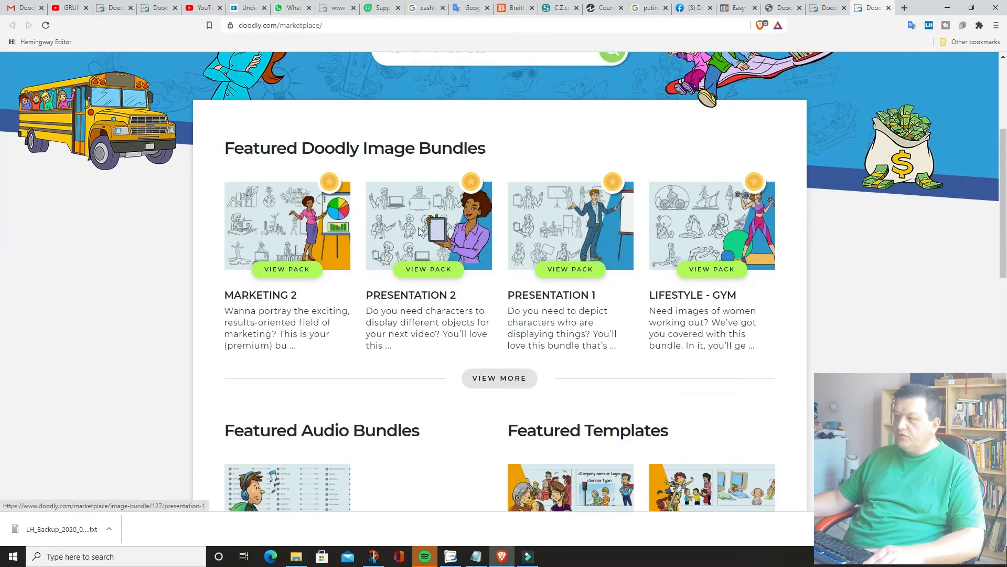
pyautogui.moveTo(645, 379)
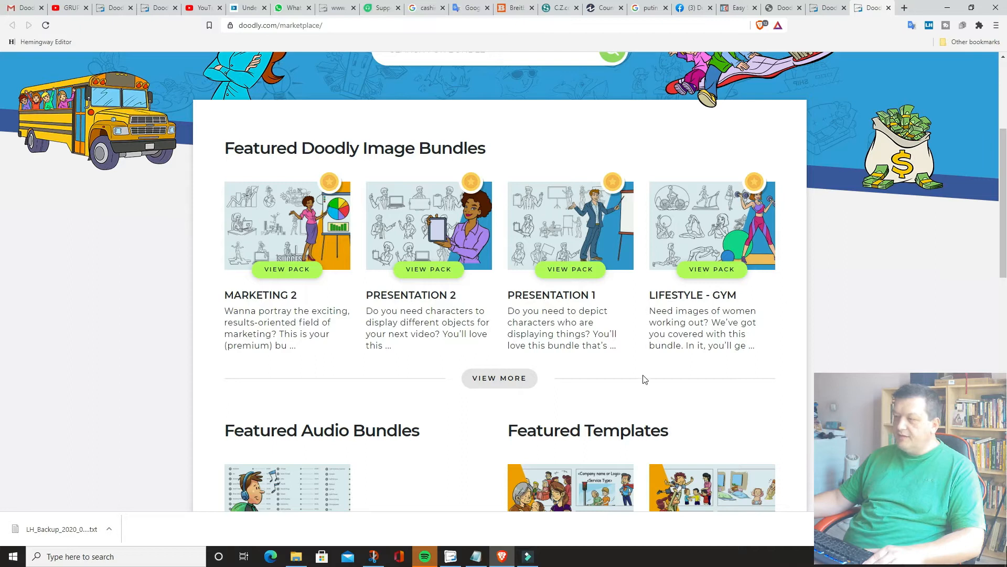
pyautogui.scroll(-3)
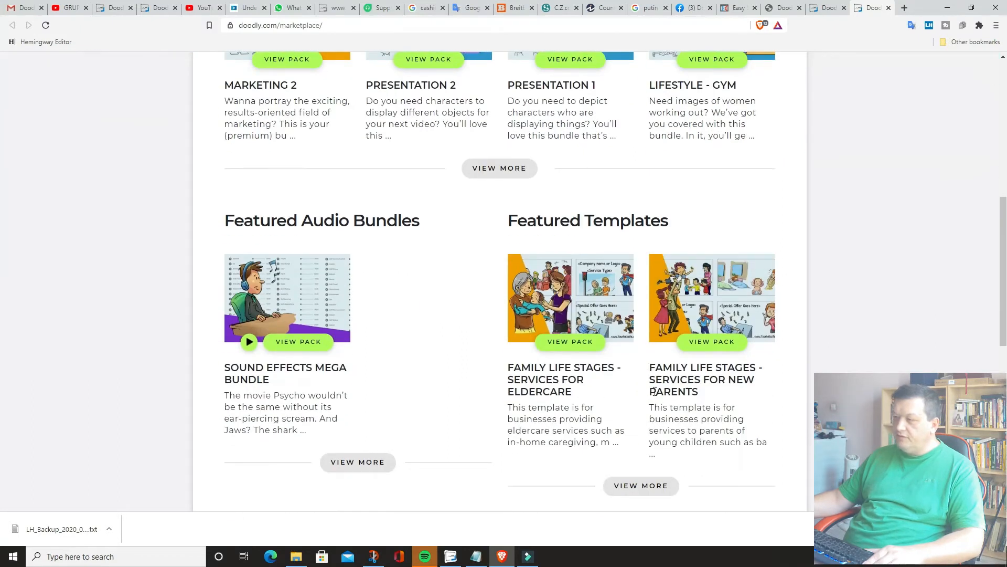
pyautogui.scroll(-3)
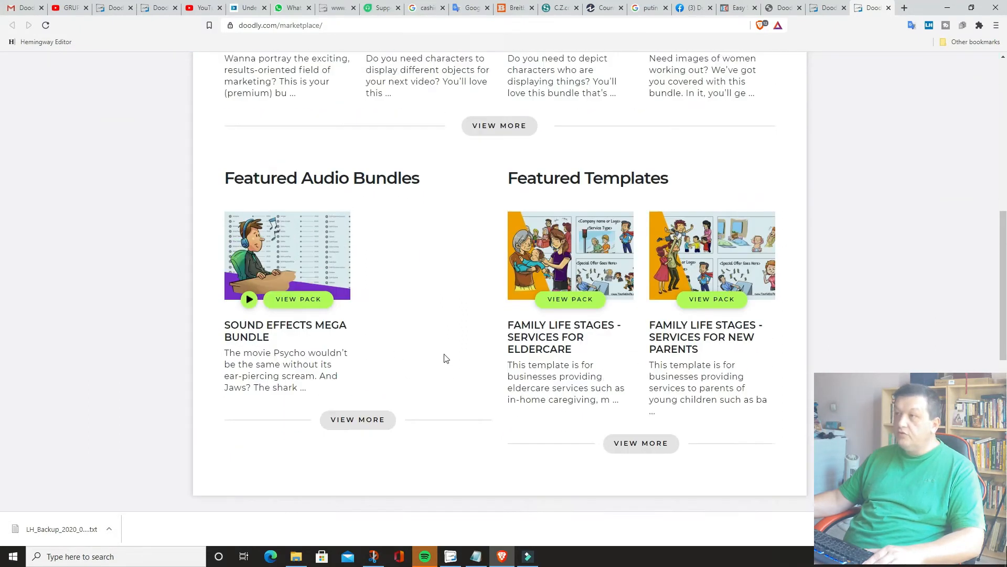
pyautogui.scroll(3)
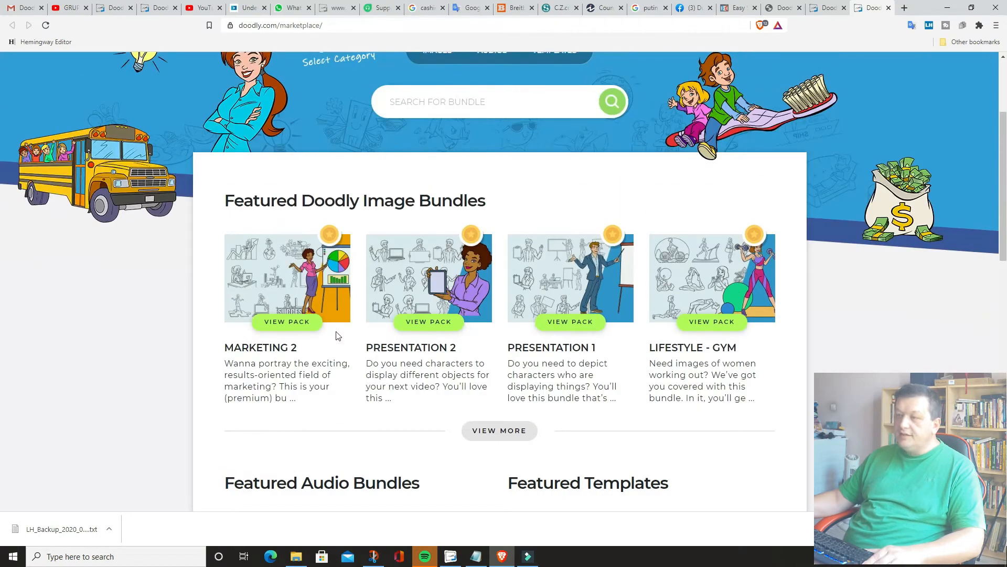
# Search the marketplace for 'restaurant' and open the Food image bundle page
pyautogui.write('restau')
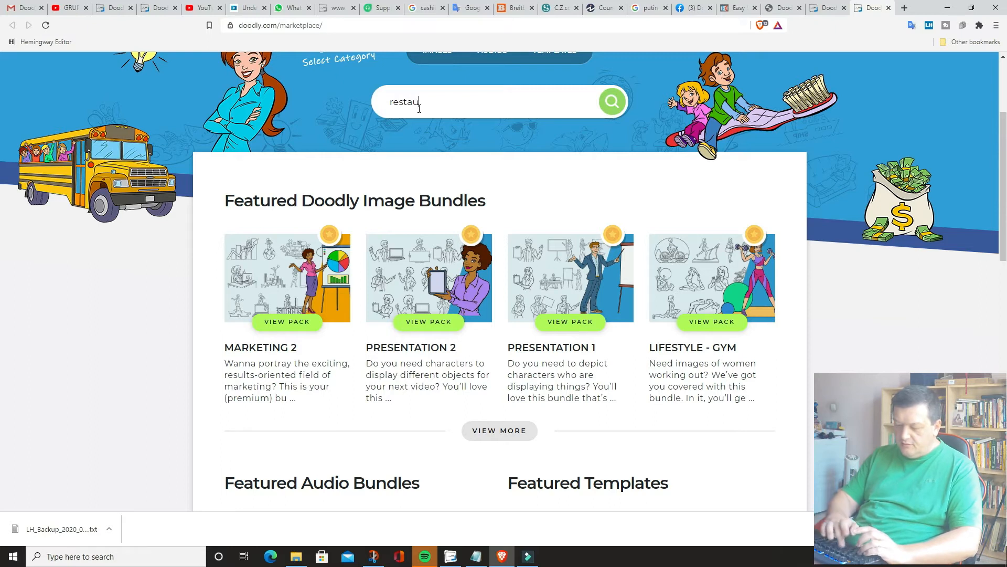
pyautogui.write('rant')
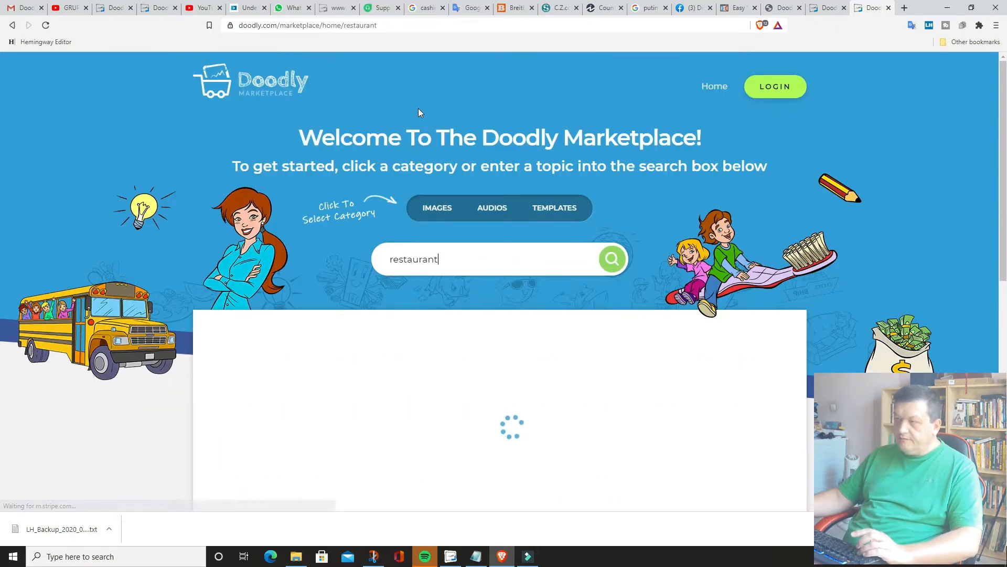
pyautogui.scroll(-3)
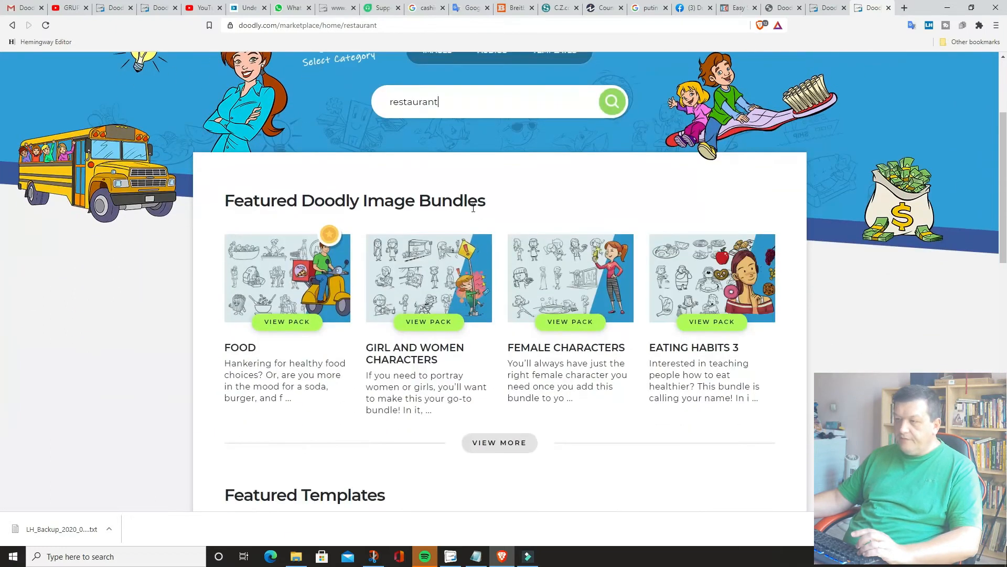
pyautogui.scroll(-3)
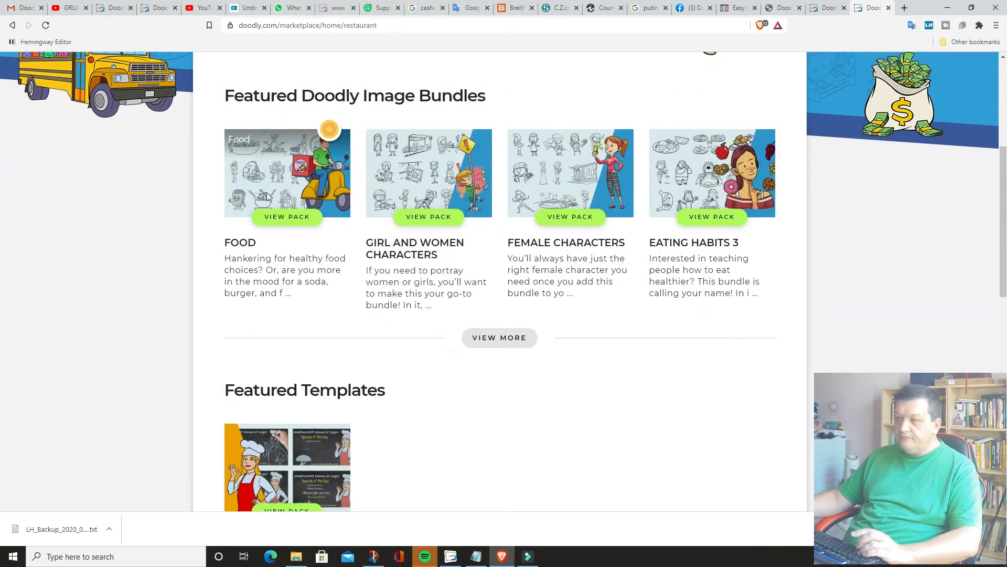
pyautogui.click(286, 216)
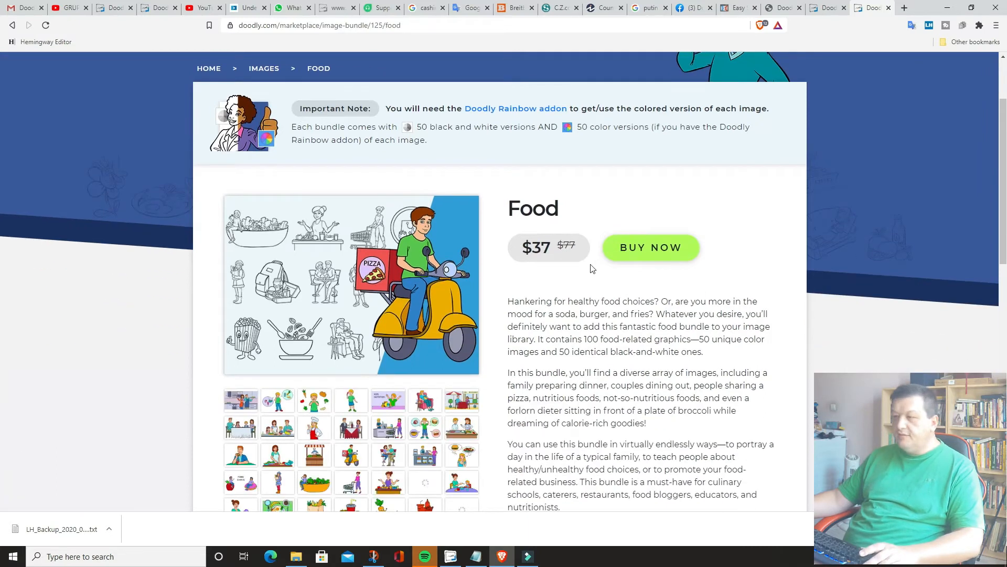
pyautogui.moveTo(503, 297)
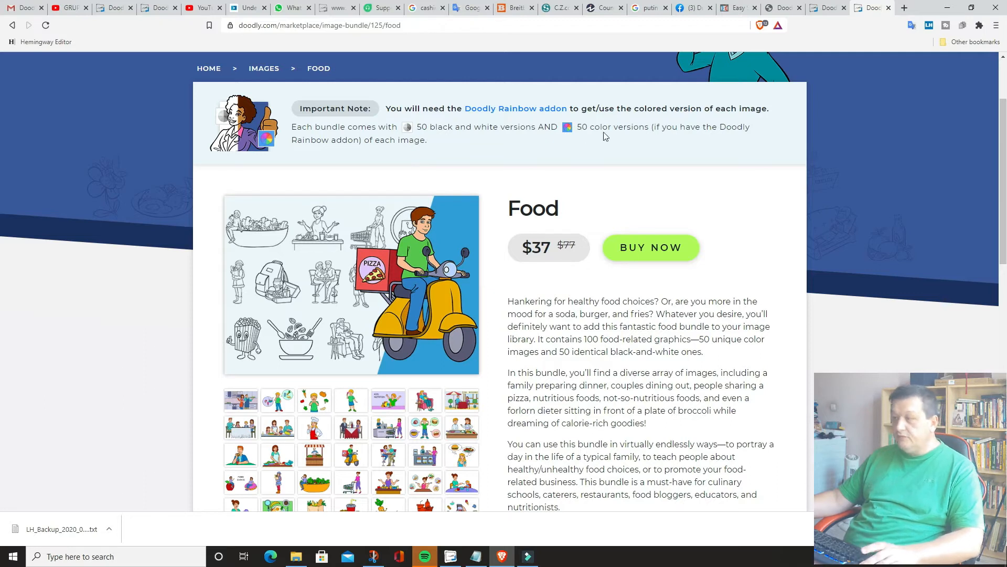
# Back in Doodly, filter tray props to Club items and cancel the Enterprise upgrade offer
pyautogui.click(451, 556)
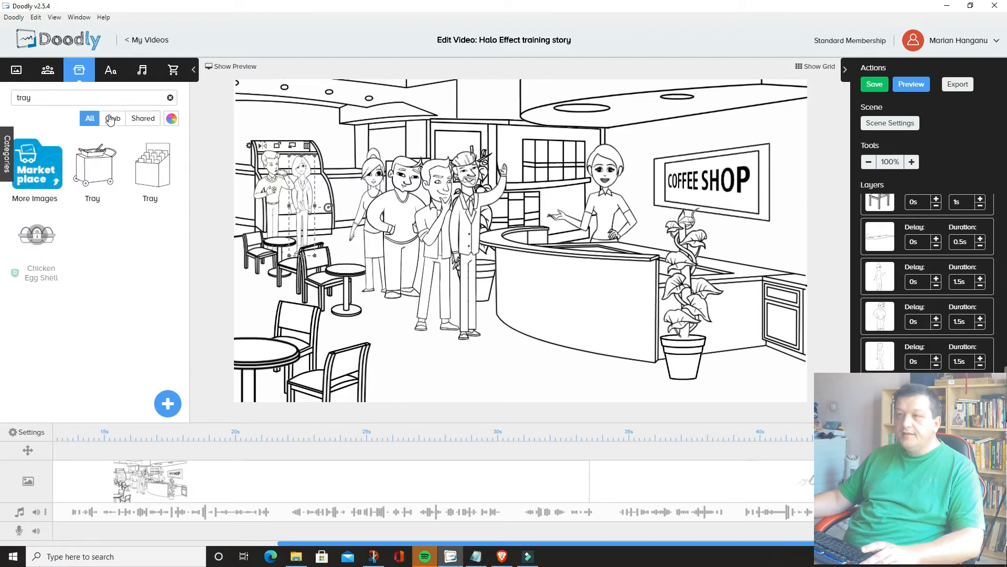
pyautogui.click(113, 118)
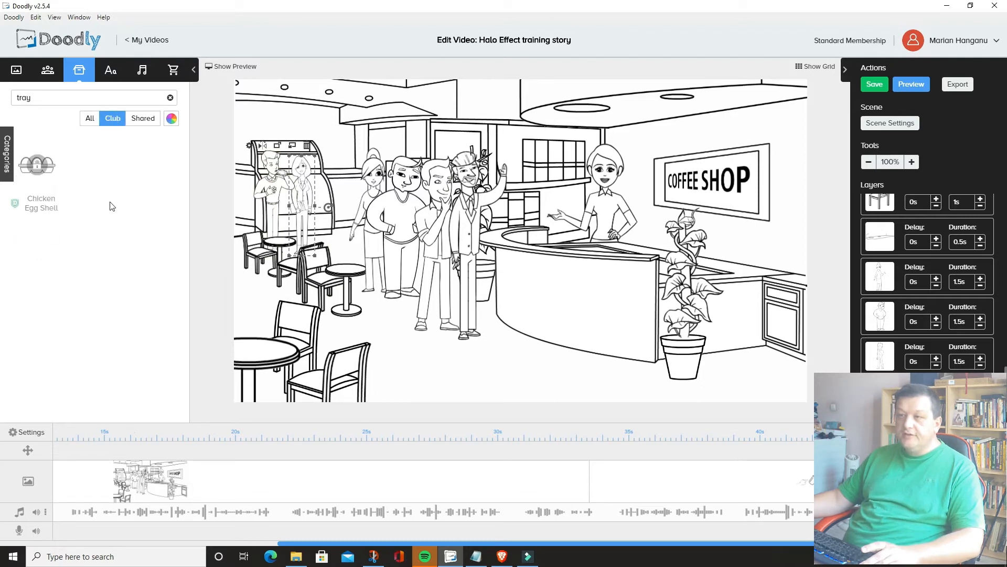
pyautogui.moveTo(77, 163)
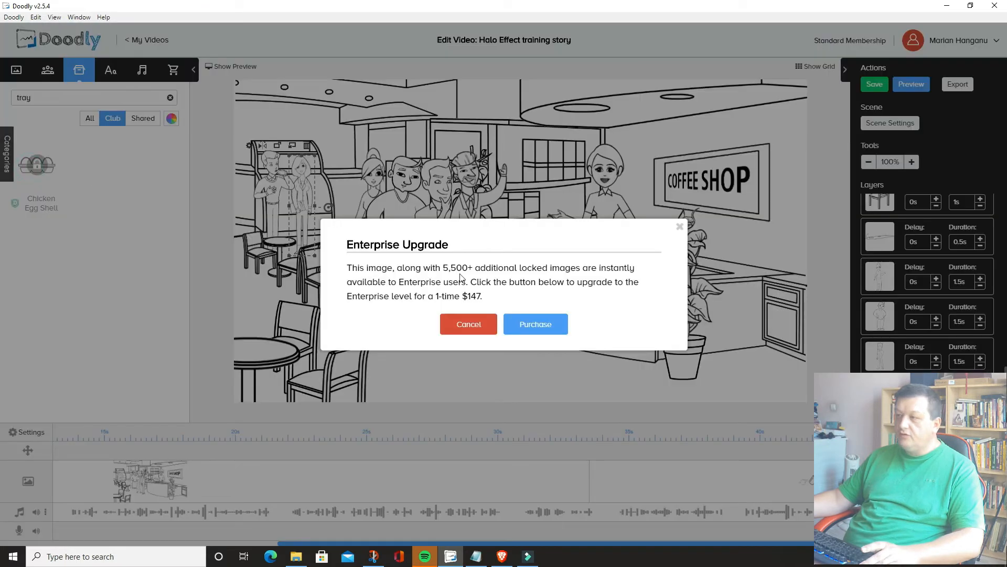
pyautogui.moveTo(387, 301)
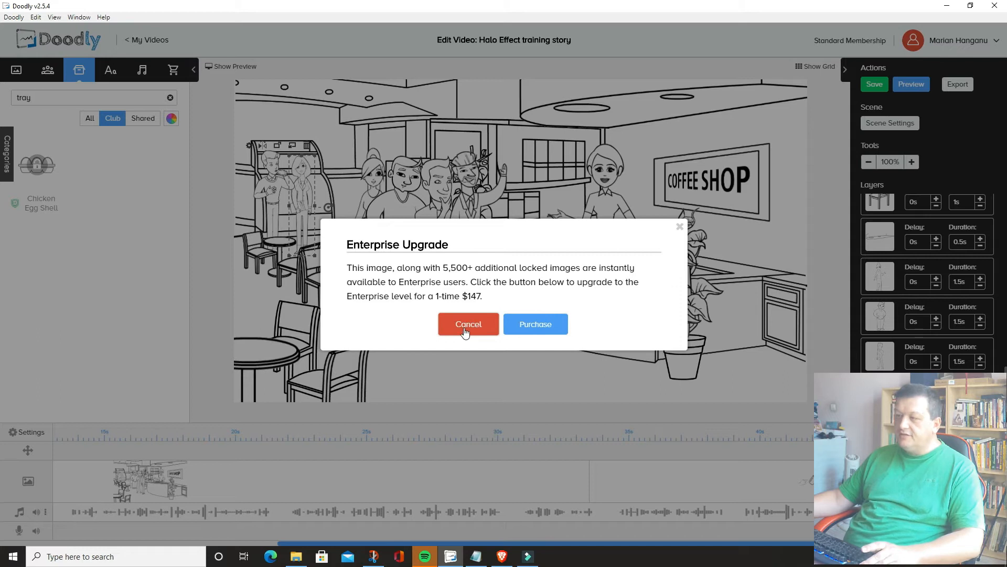
pyautogui.click(467, 324)
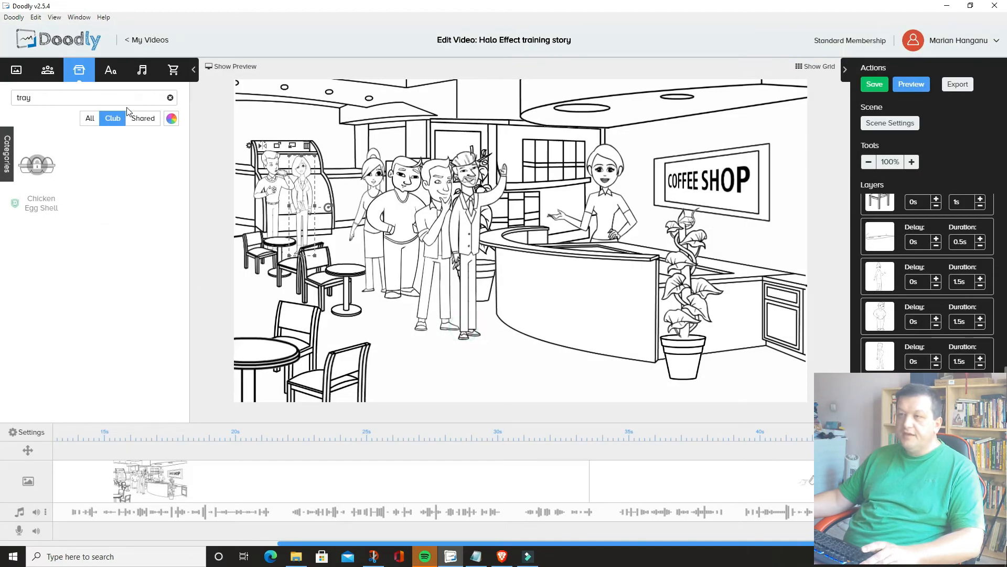
# Switch to the Text library listing the handwriting fonts
pyautogui.click(111, 70)
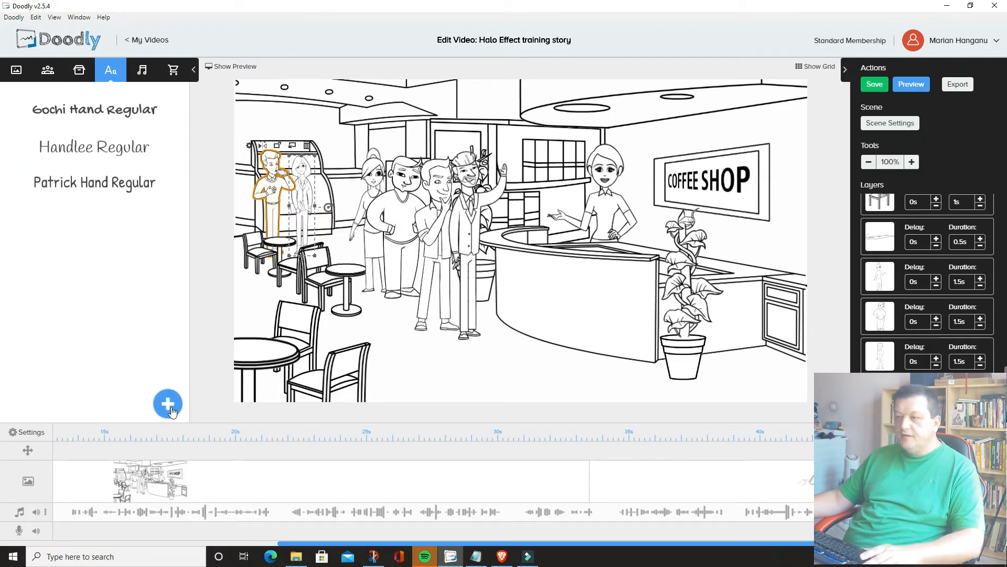
pyautogui.moveTo(141, 70)
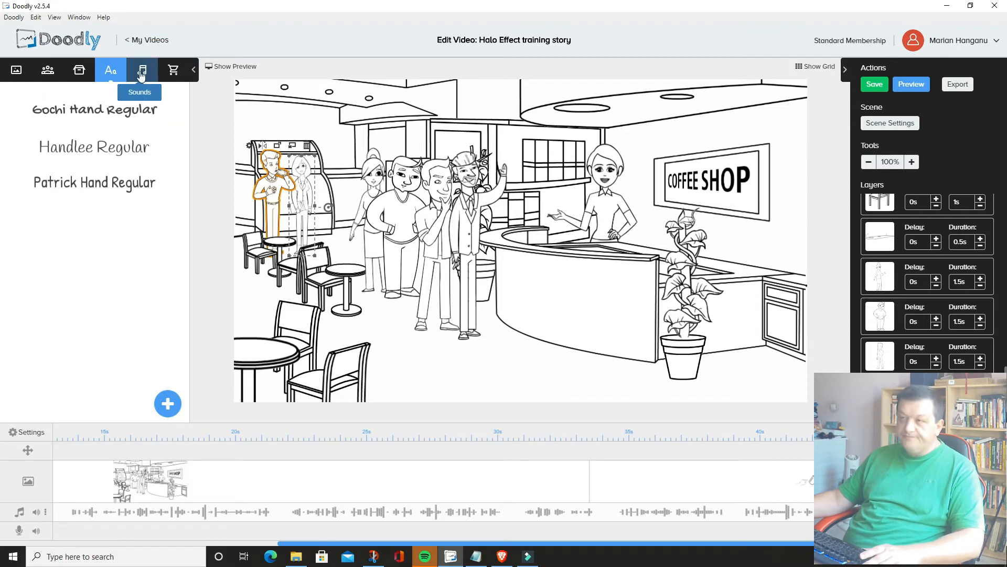
# Browse the Sounds library and sample a couple of its tracks
pyautogui.click(142, 71)
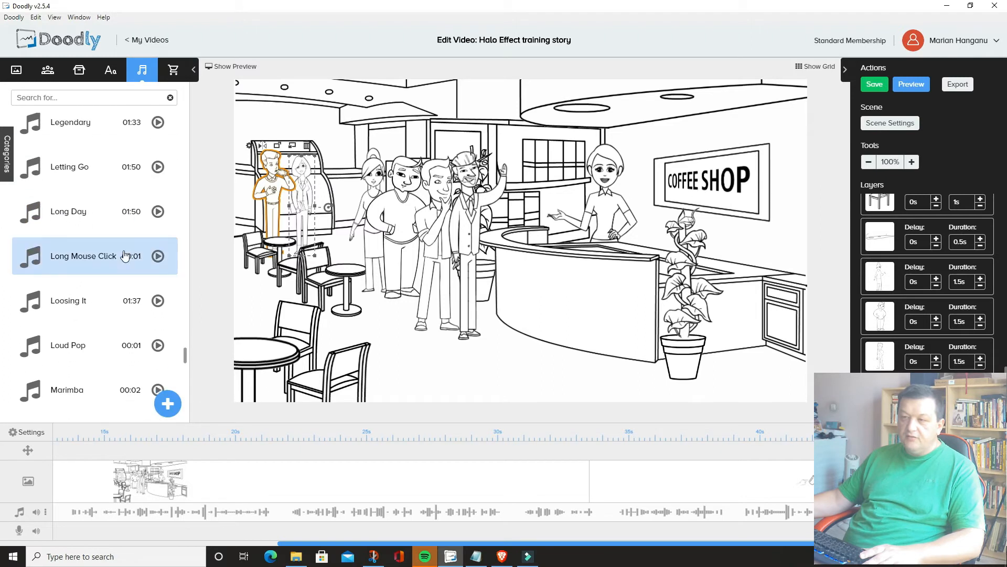
pyautogui.scroll(-3)
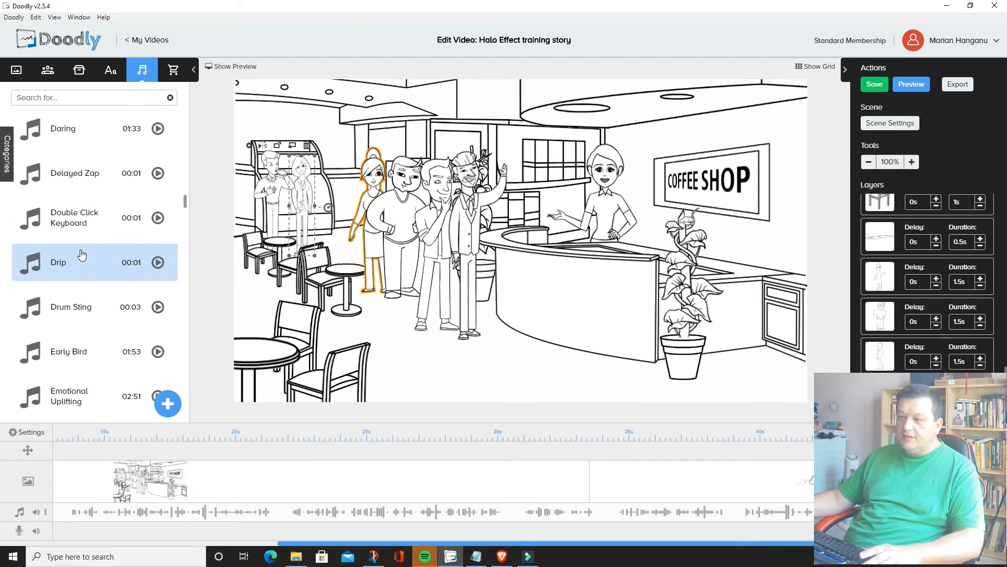
pyautogui.scroll(3)
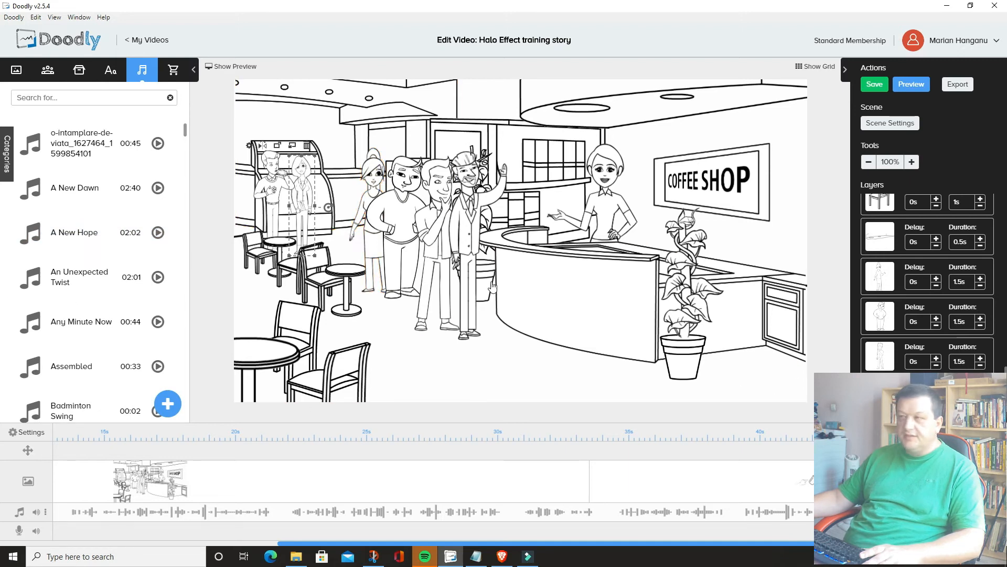
pyautogui.moveTo(273, 518)
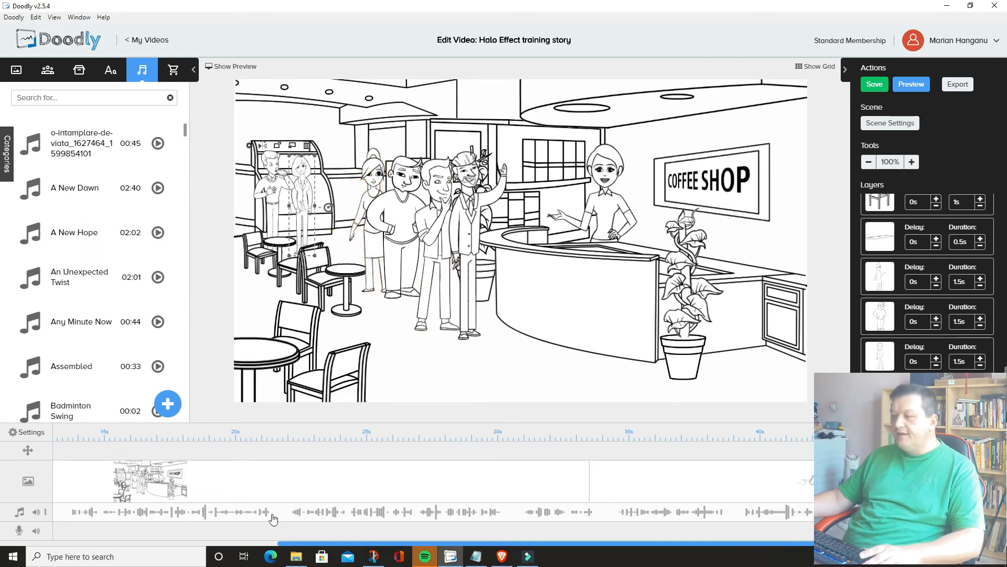
pyautogui.click(269, 360)
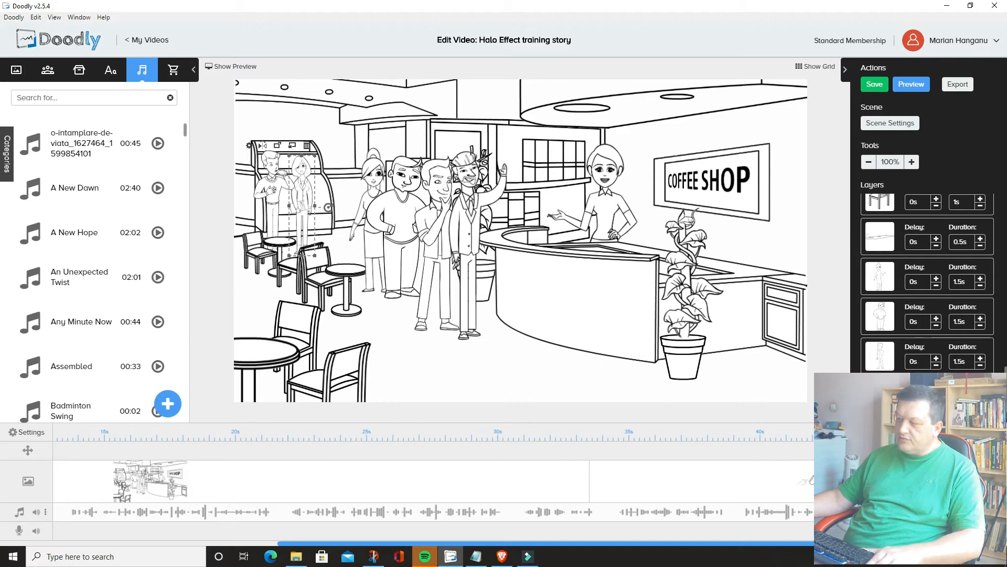
pyautogui.click(269, 193)
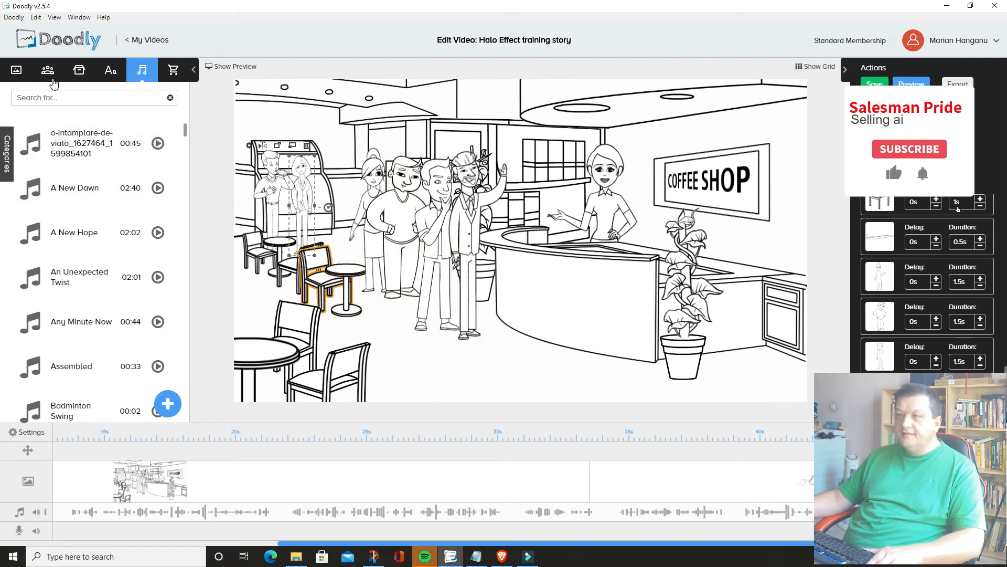
pyautogui.moveTo(16, 70)
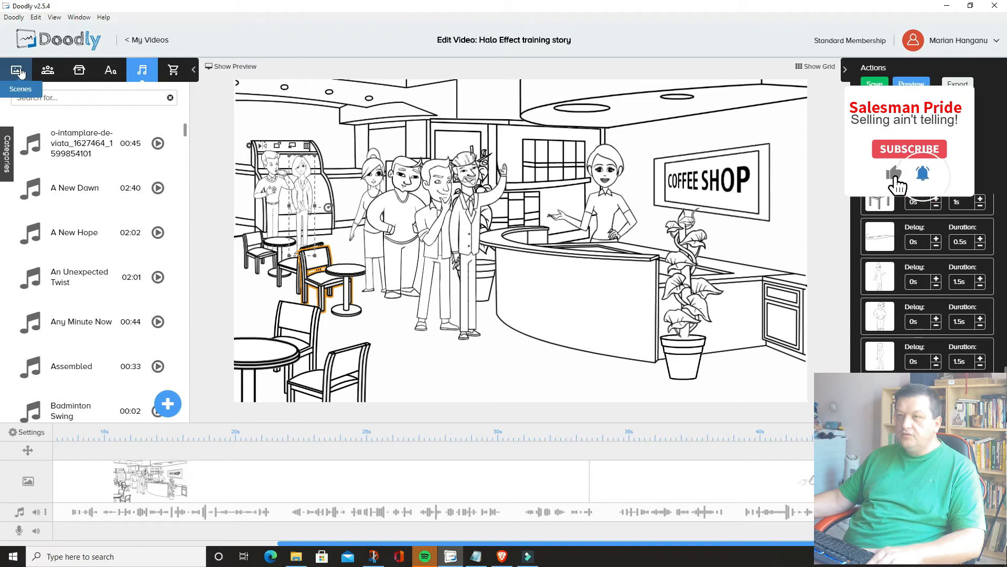
# Turn on Doodly Rainbow colour mode and search the characters for 'woman'
pyautogui.click(15, 69)
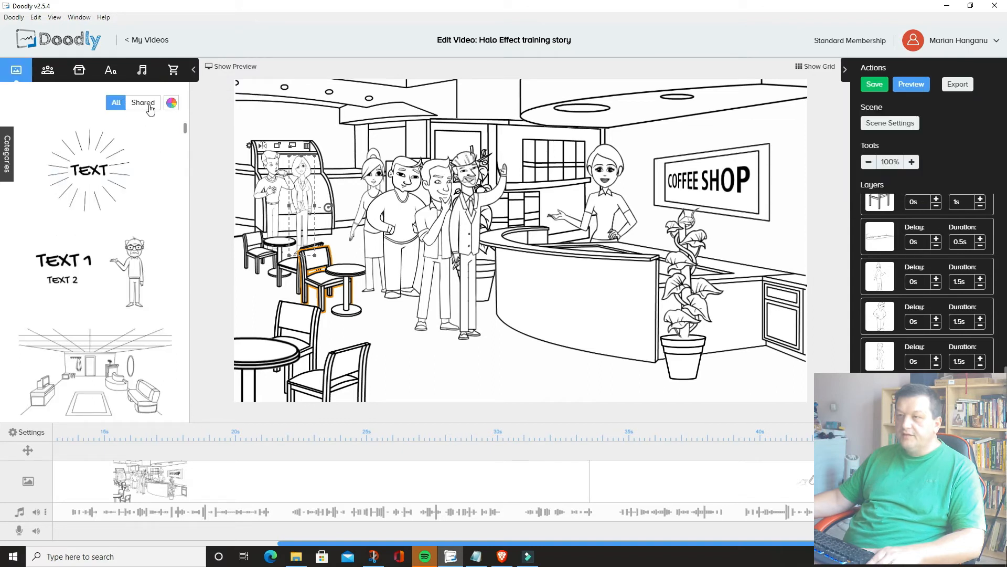
pyautogui.moveTo(171, 103)
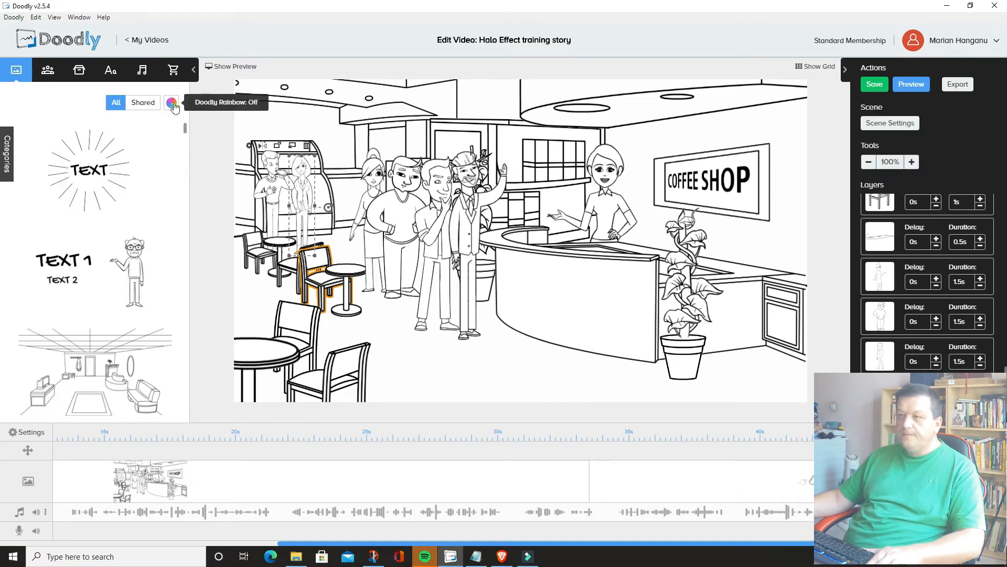
pyautogui.click(171, 103)
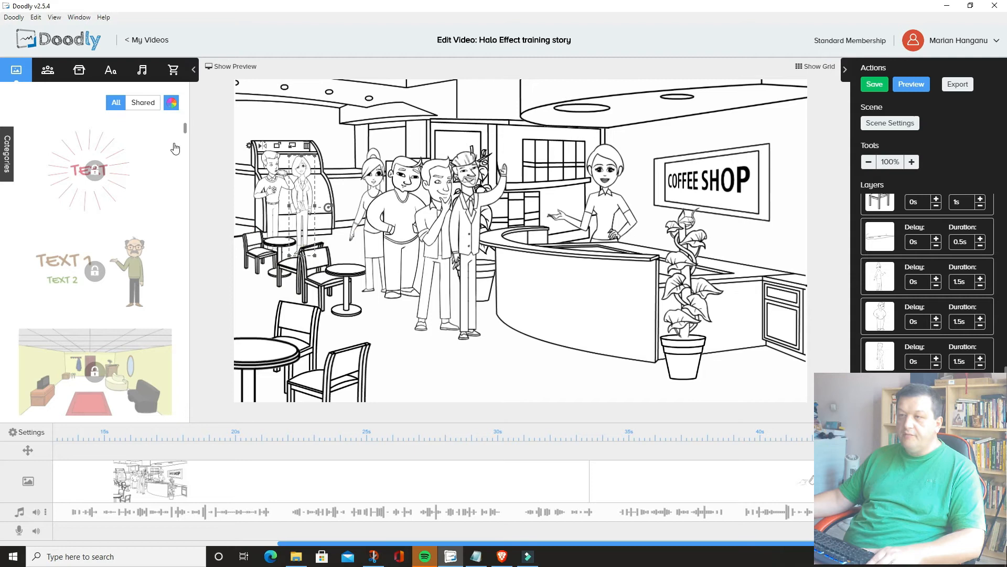
pyautogui.scroll(-3)
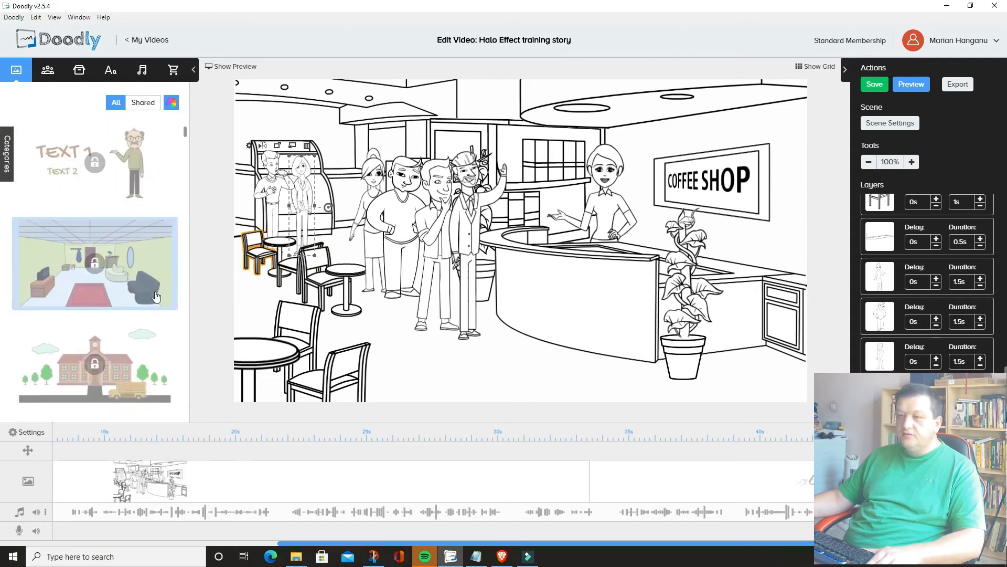
pyautogui.scroll(3)
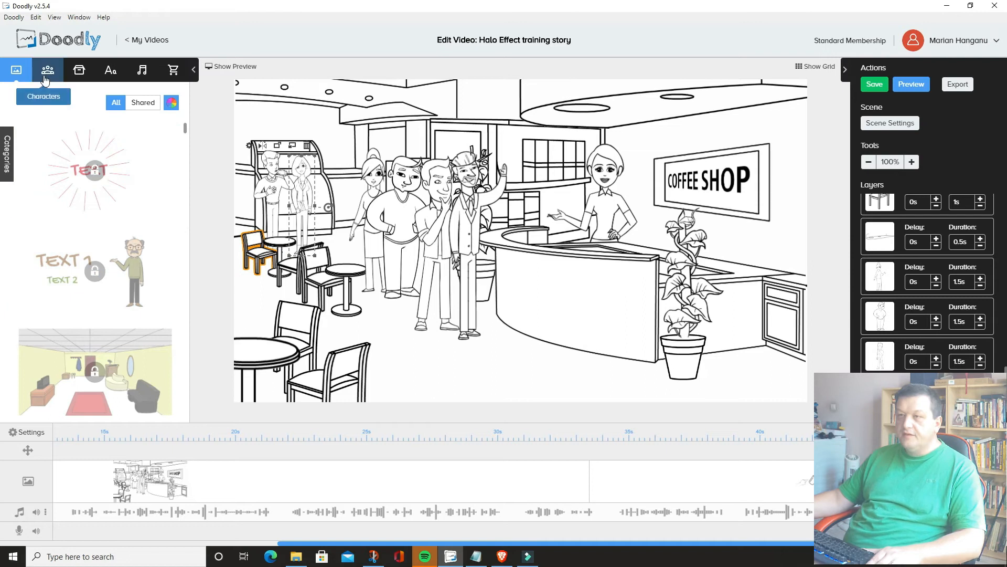
pyautogui.write('woman')
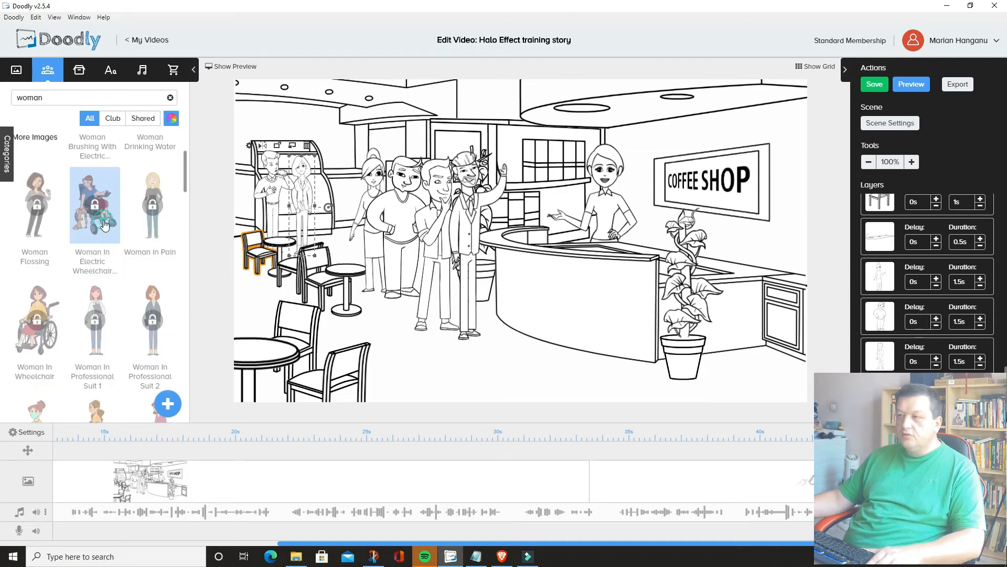
pyautogui.click(171, 118)
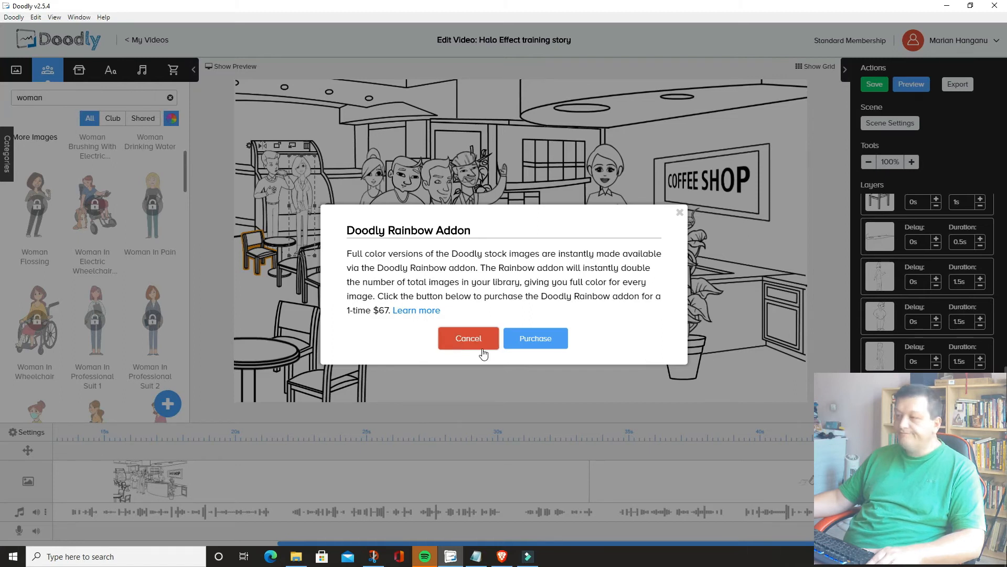
pyautogui.click(468, 337)
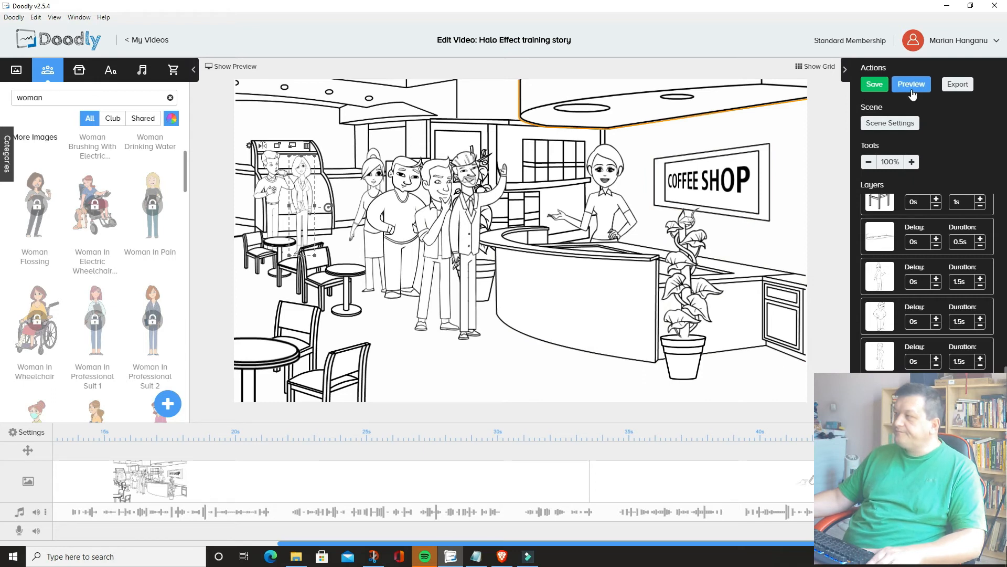
# Preview the coffee-shop scene animation, then switch to the DoodleMaker page in Chrome
pyautogui.click(911, 84)
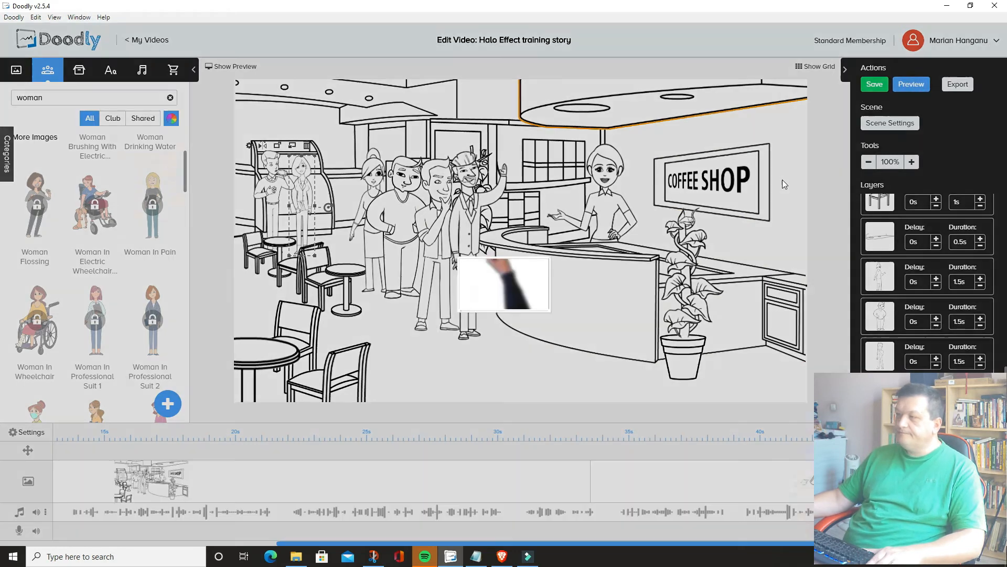
pyautogui.click(234, 66)
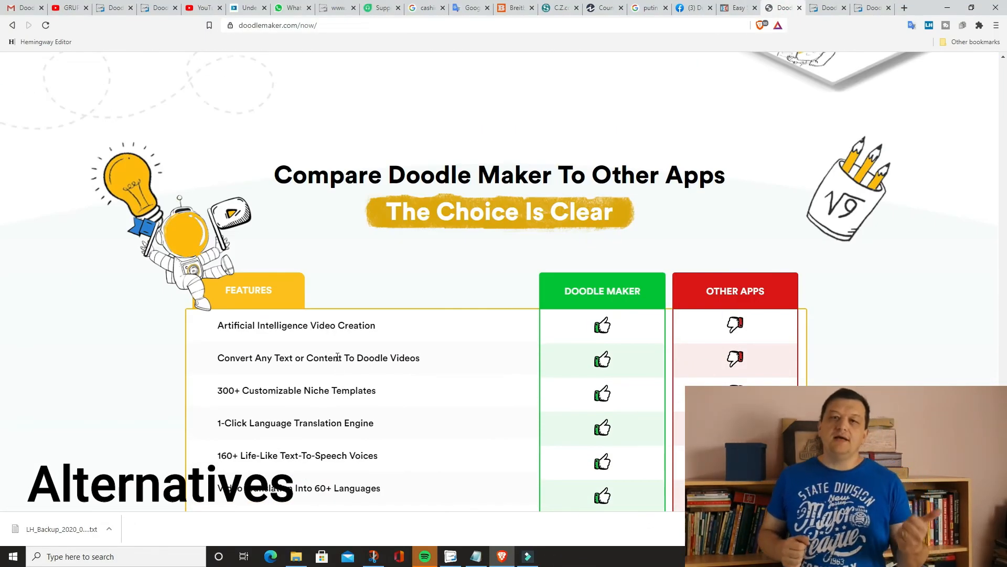
pyautogui.moveTo(298, 159)
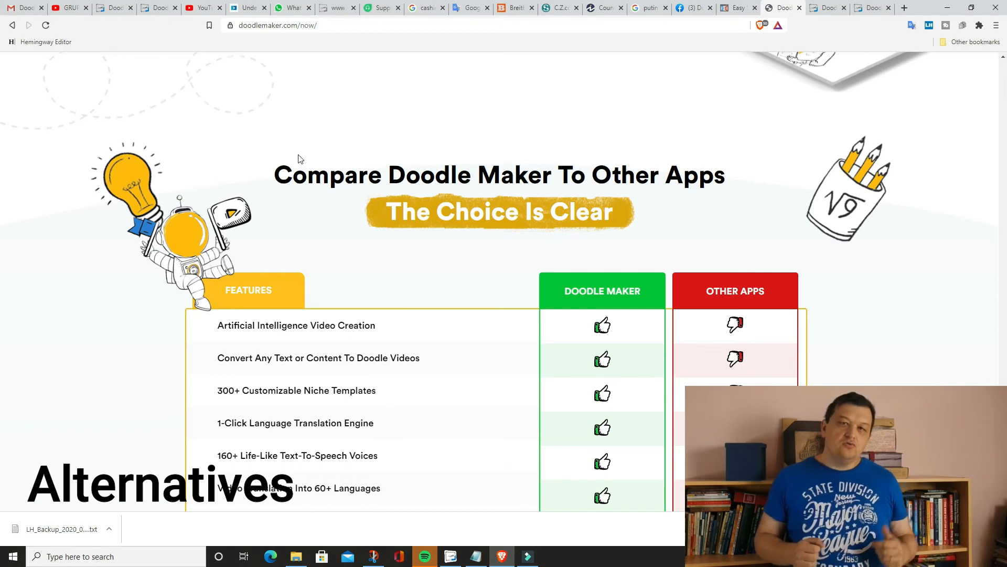
# Scroll the doodlemaker.com page past the bonuses to the $67.00 Enterprise License box
pyautogui.scroll(-3)
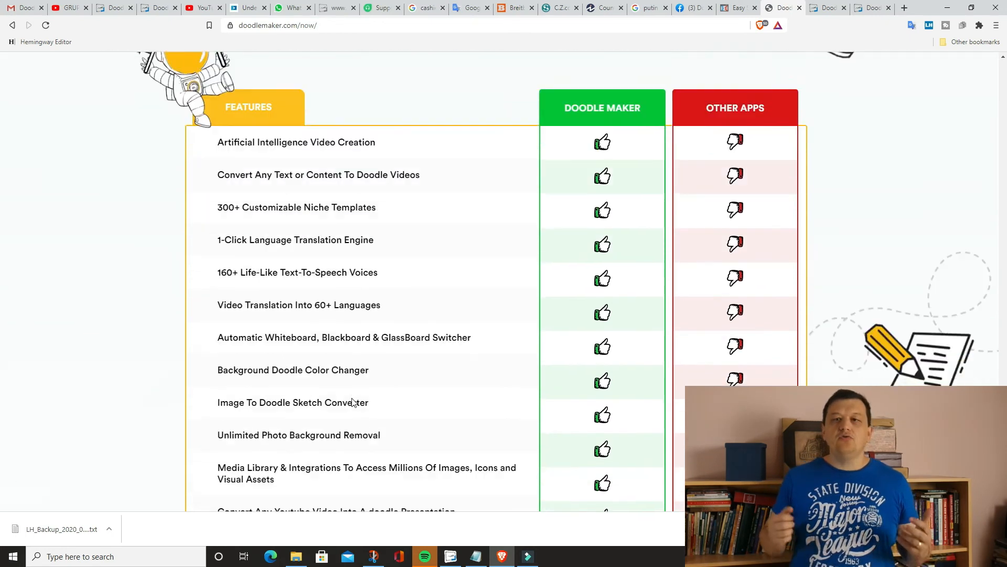
pyautogui.scroll(-3)
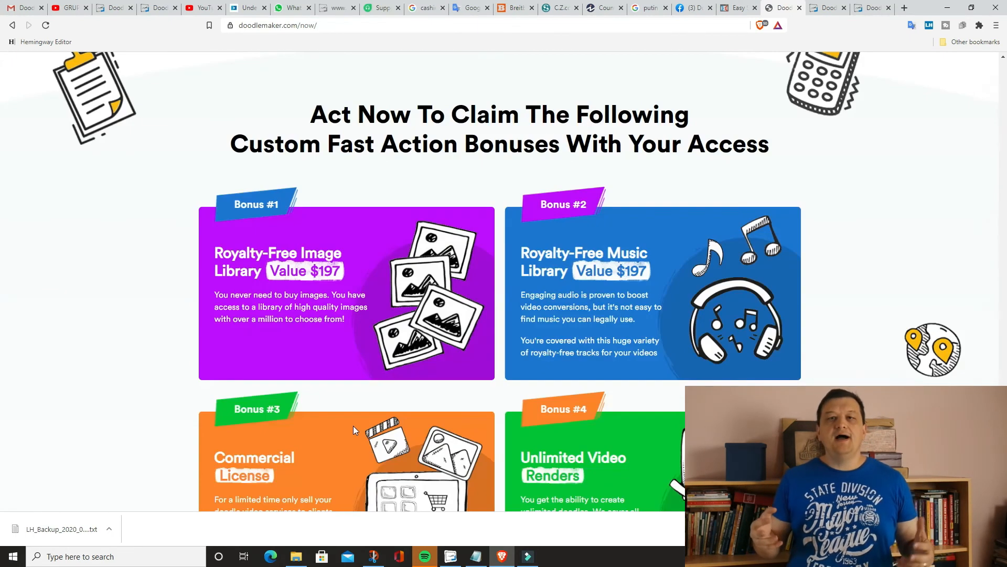
pyautogui.scroll(-3)
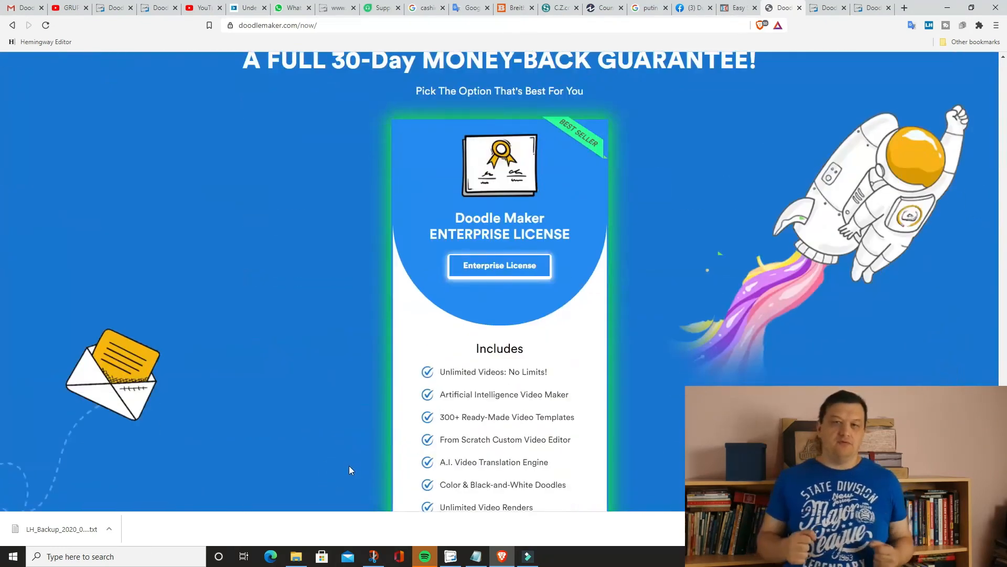
pyautogui.scroll(-3)
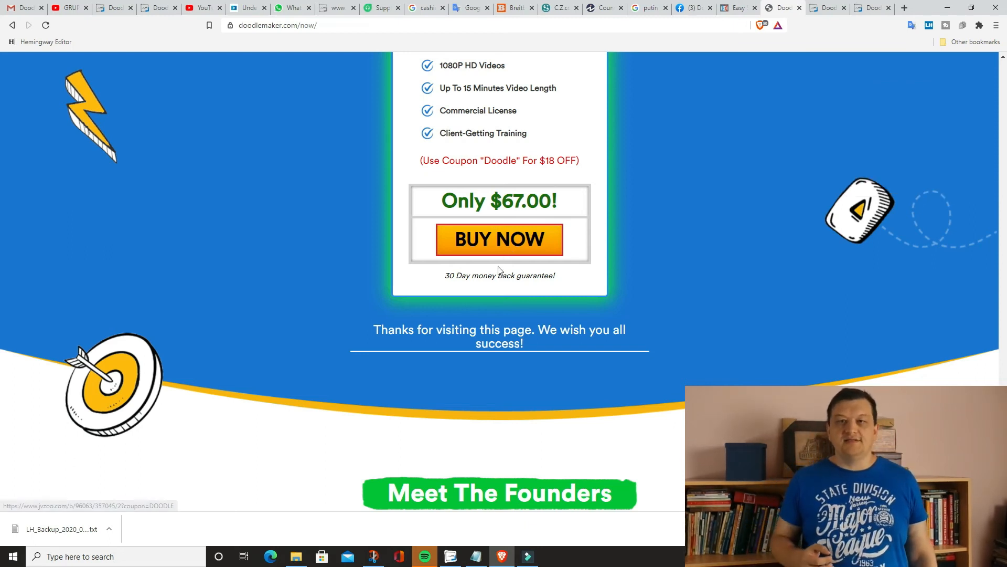
pyautogui.moveTo(545, 377)
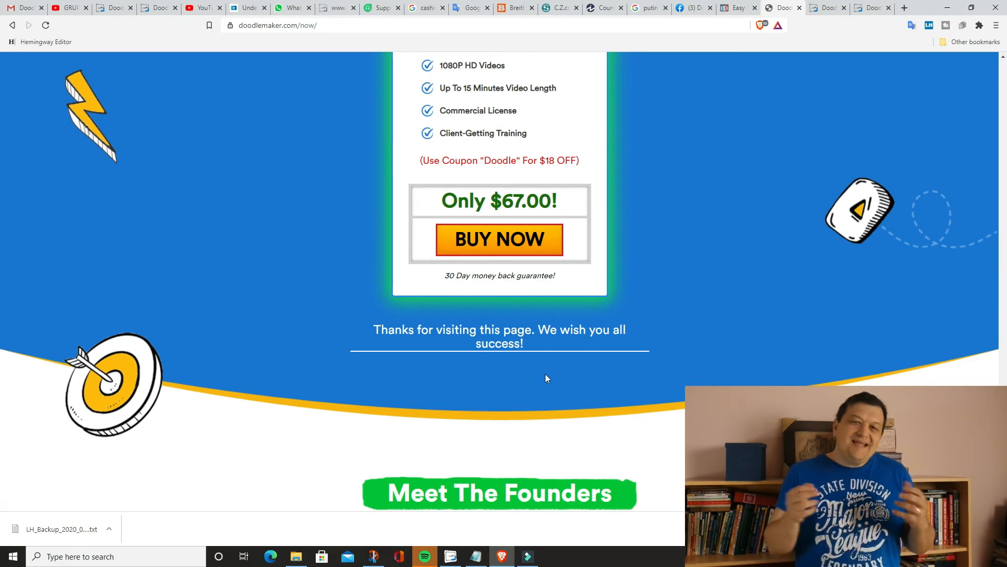
pyautogui.moveTo(536, 380)
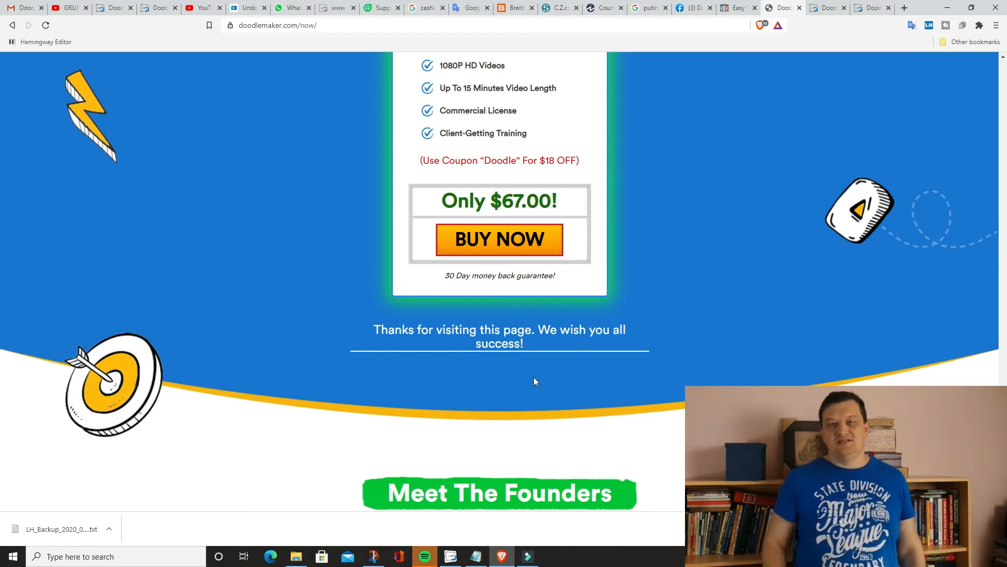
# Switch to the Easy Sketch Pro tab and scroll through its Starter, Business and Business Pro tiers, FAQ and pens
pyautogui.click(737, 8)
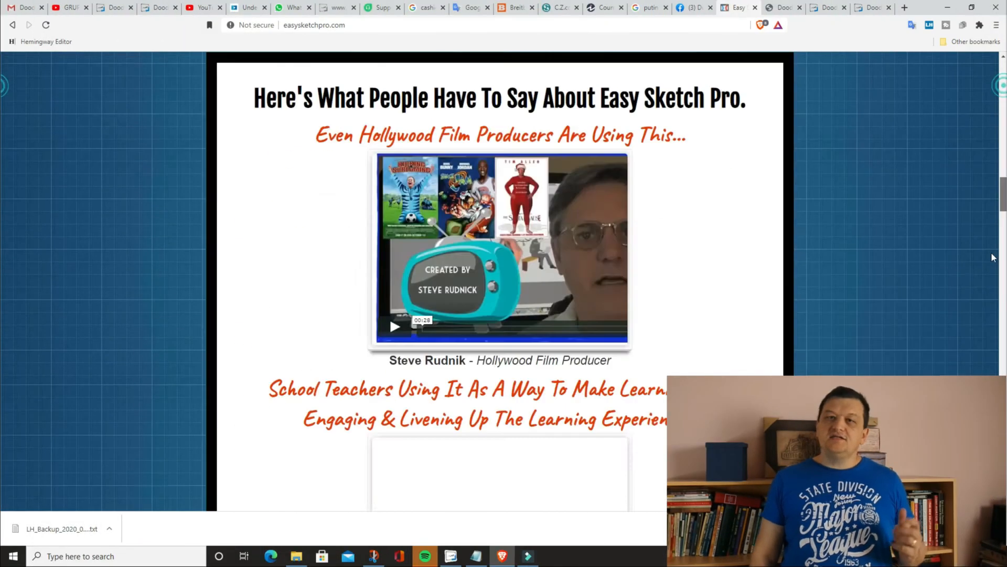
pyautogui.scroll(-3)
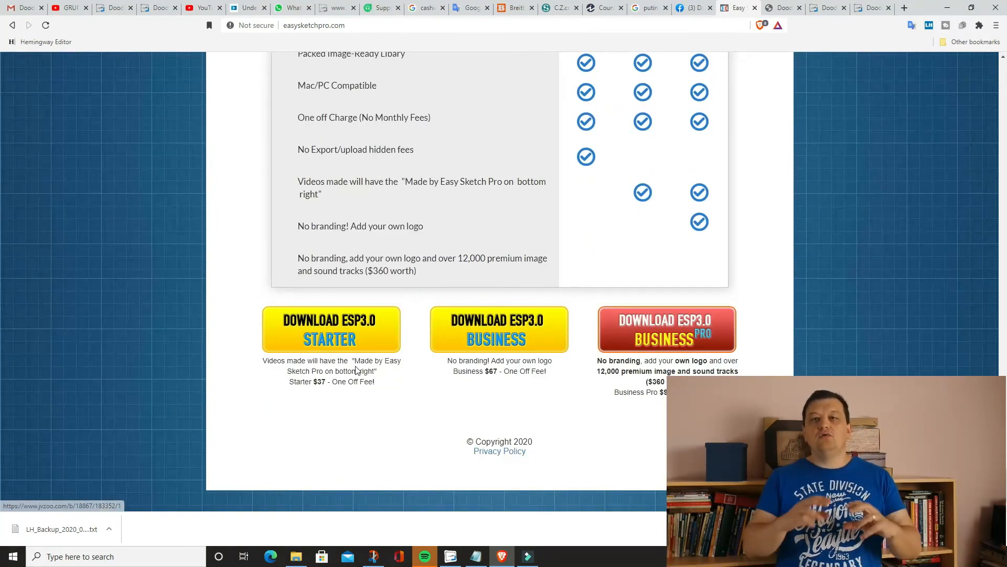
pyautogui.moveTo(454, 315)
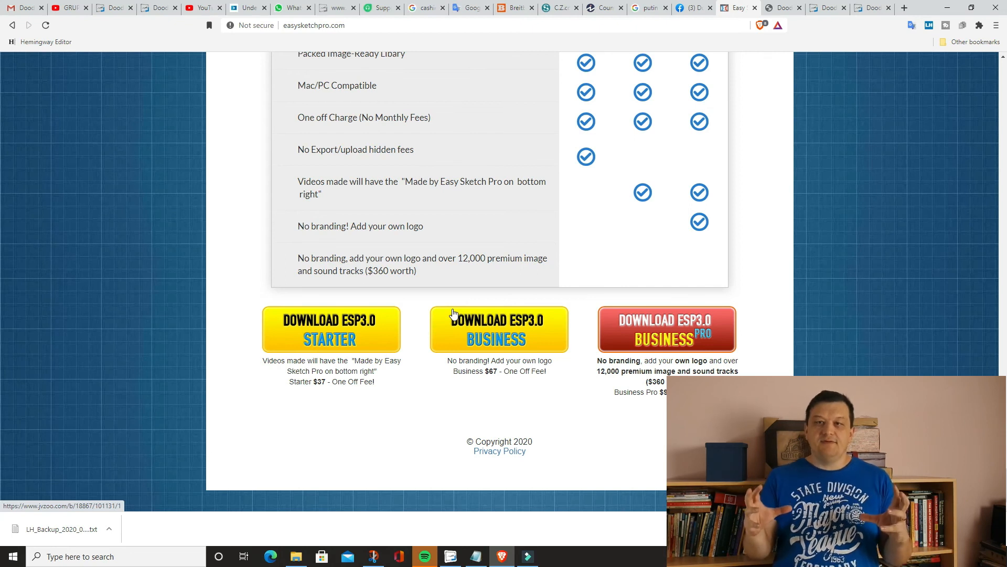
pyautogui.moveTo(436, 220)
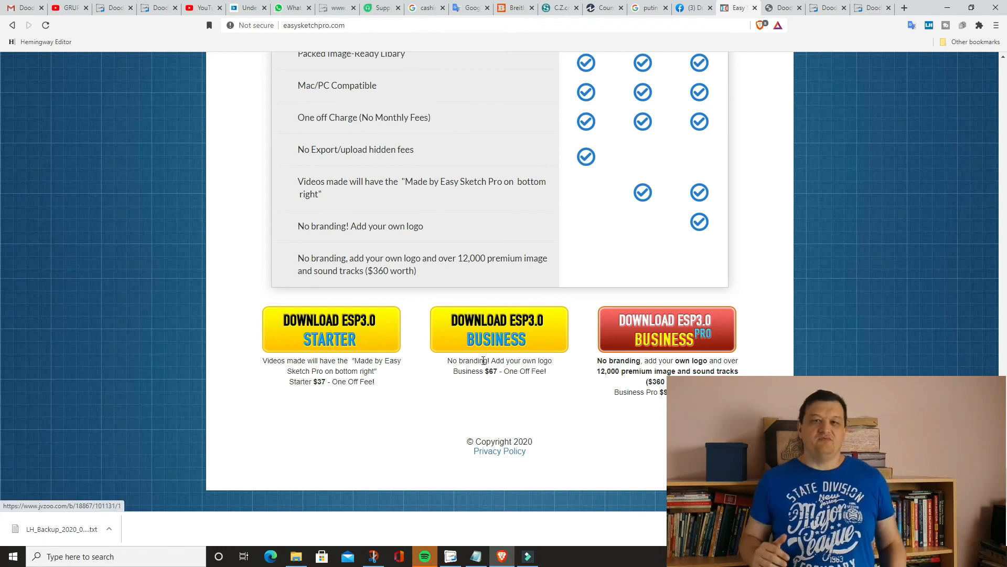
pyautogui.moveTo(583, 384)
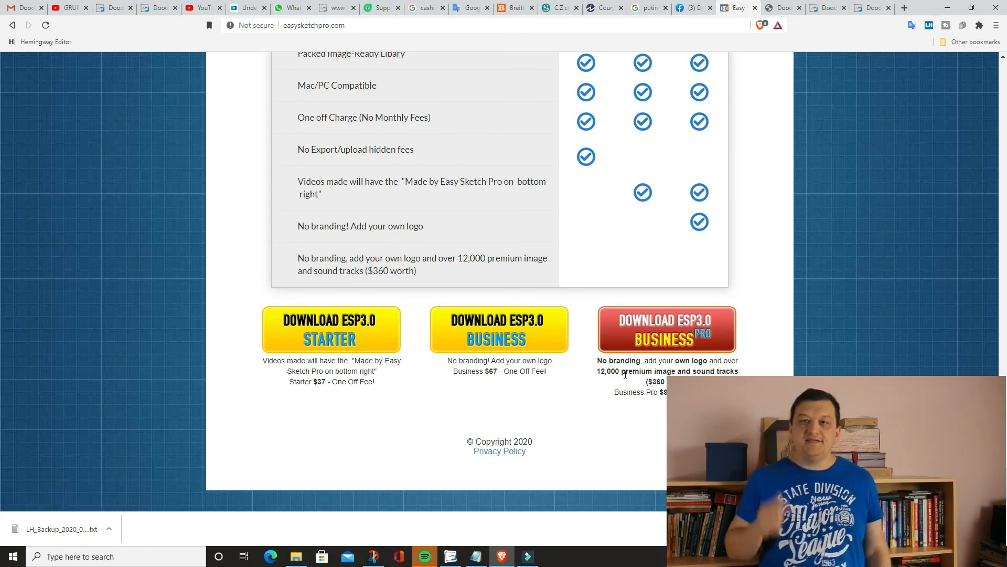
pyautogui.moveTo(666, 357)
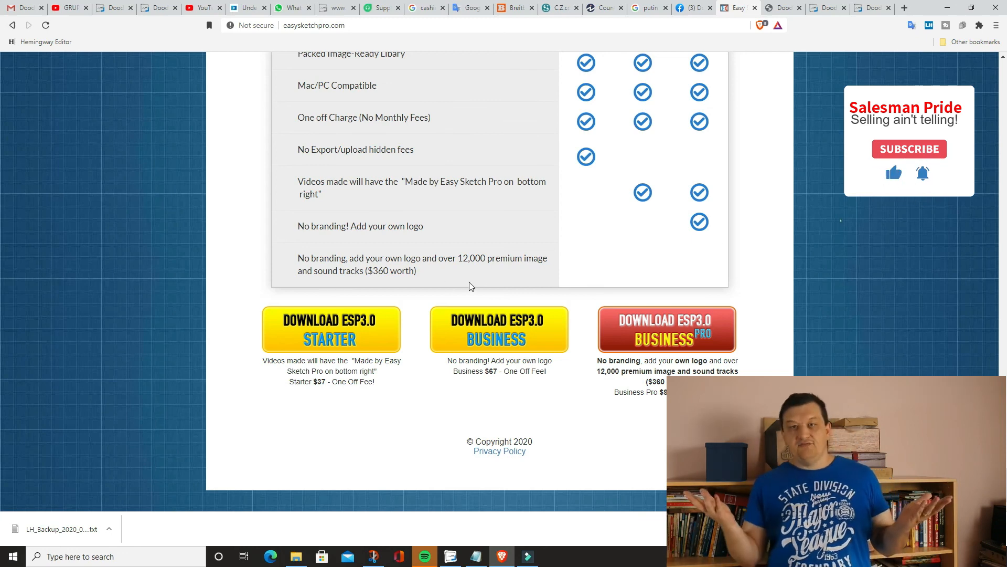
pyautogui.scroll(-3)
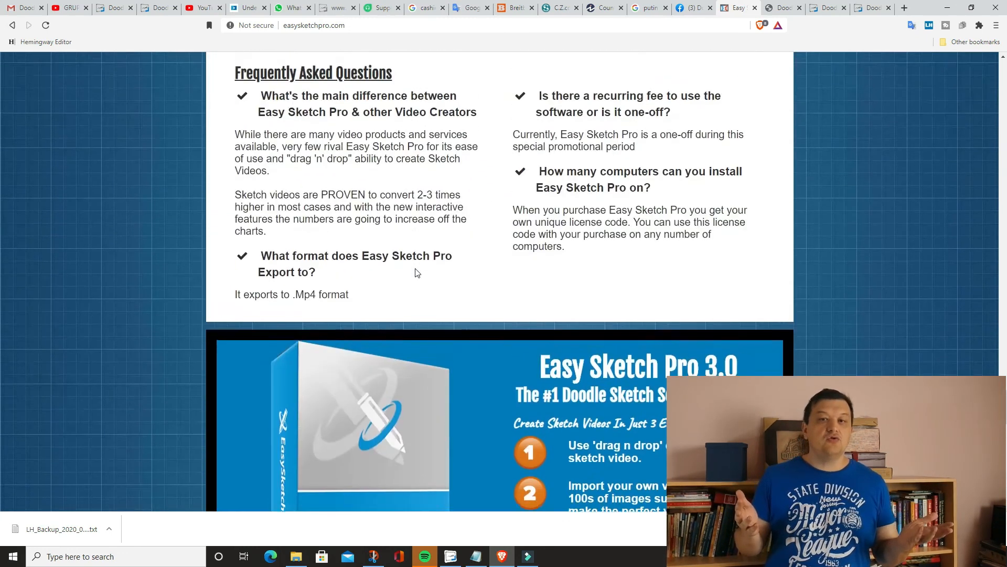
pyautogui.scroll(-3)
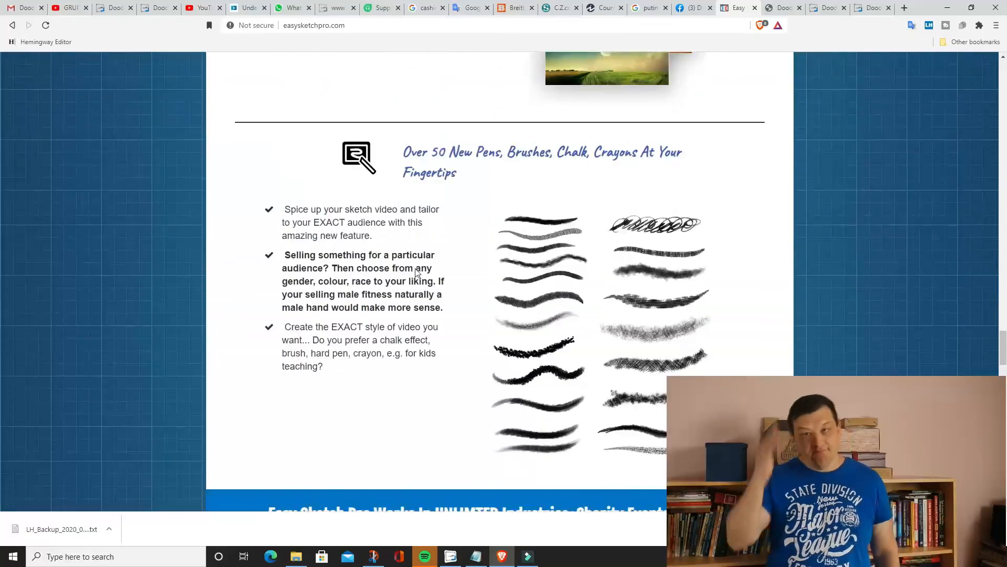